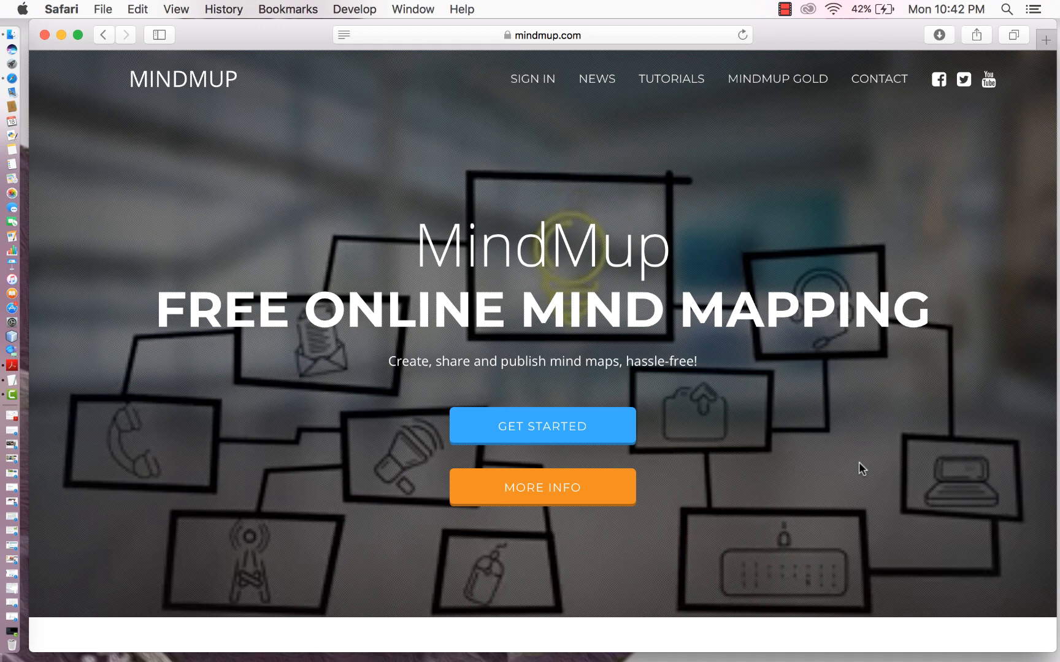
mouse_move(539, 430)
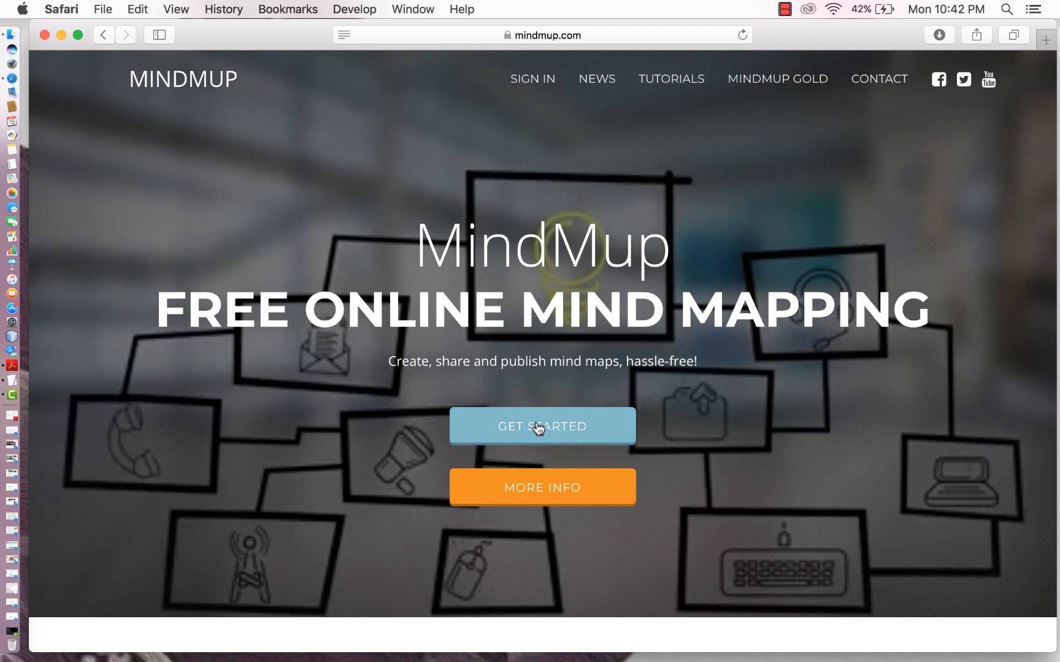
Leave the MindMup home page via GET STARTED to reach the storage options.
left_click(542, 427)
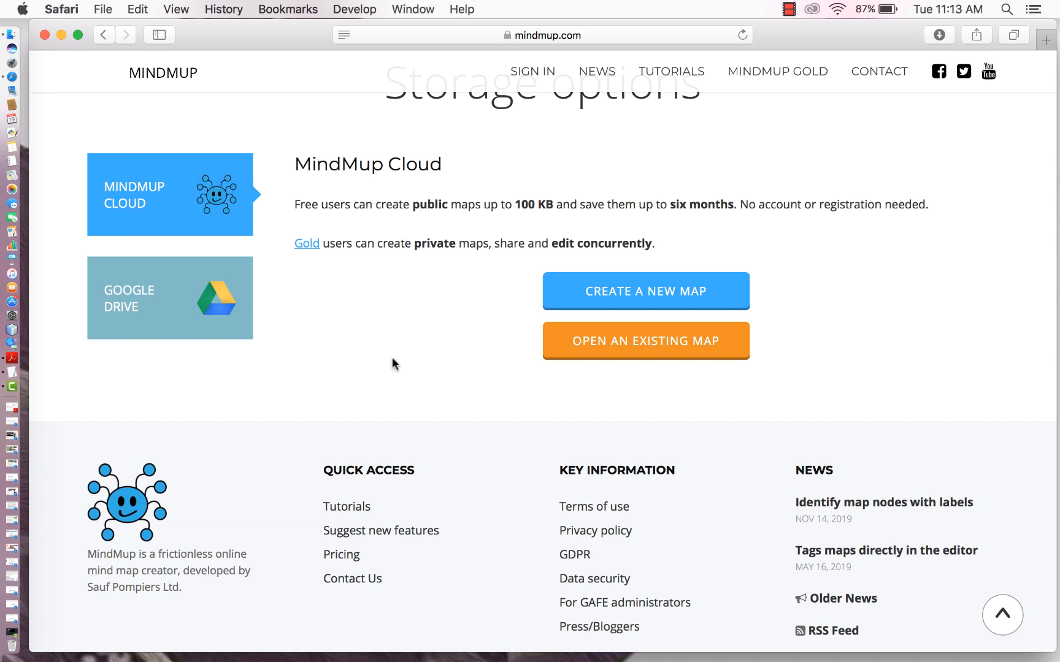
mouse_move(242, 194)
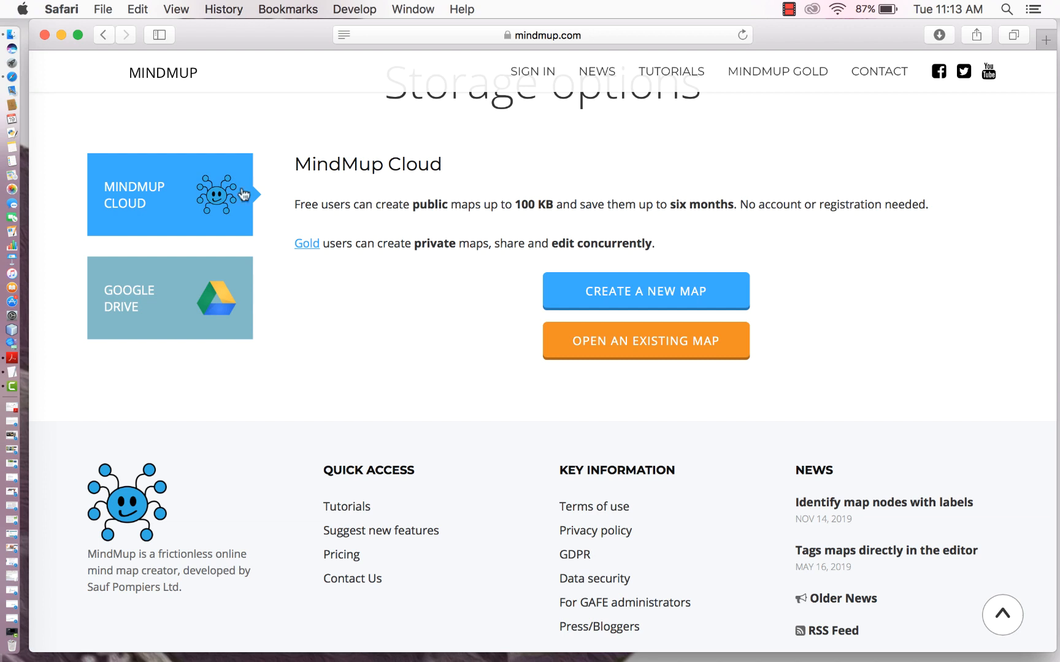
mouse_move(167, 303)
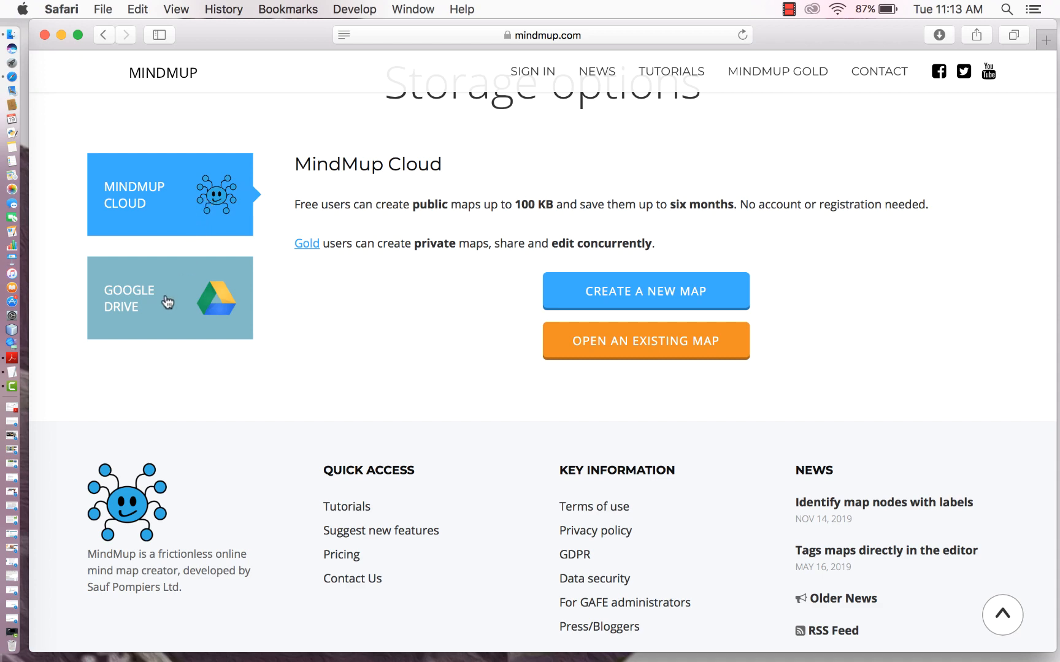
Switch storage from MindMup Cloud to Google Drive and review its description.
left_click(166, 302)
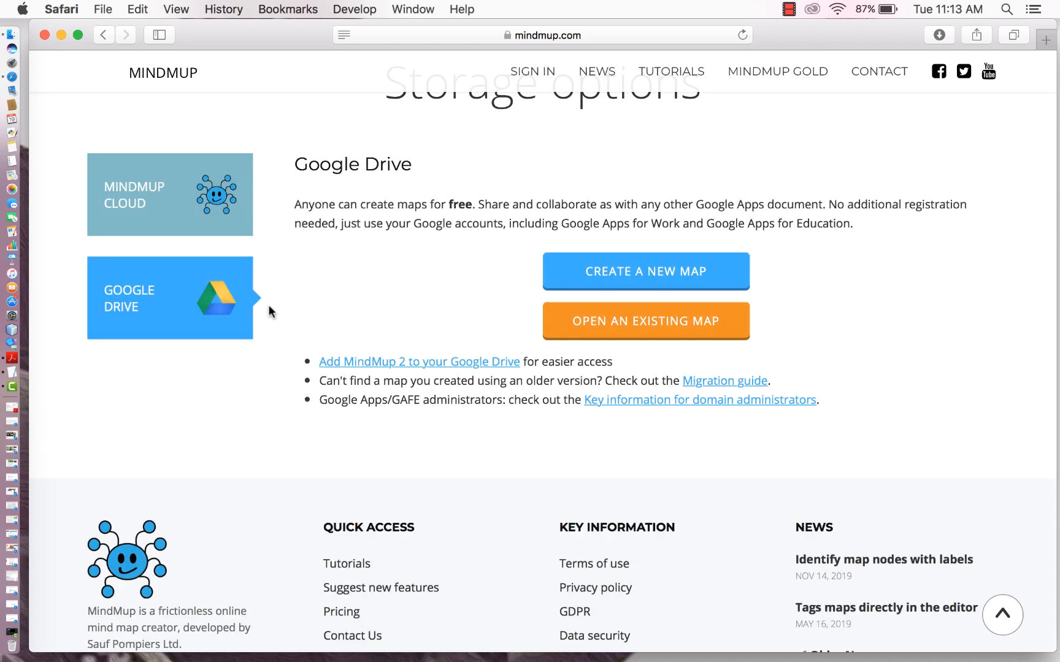
scroll("up", 3)
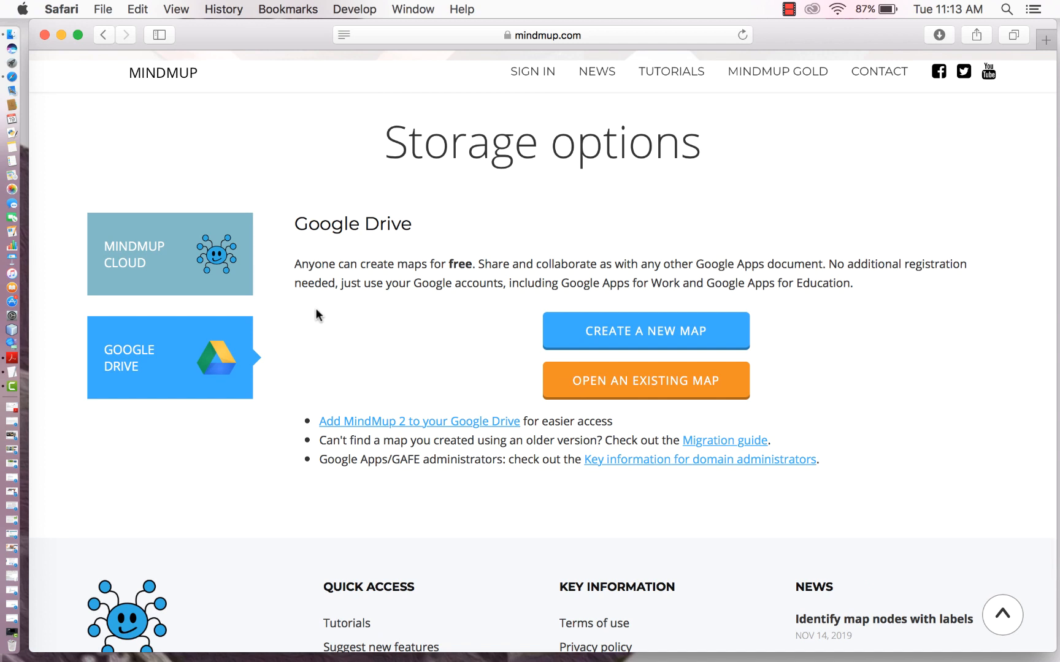
mouse_move(307, 441)
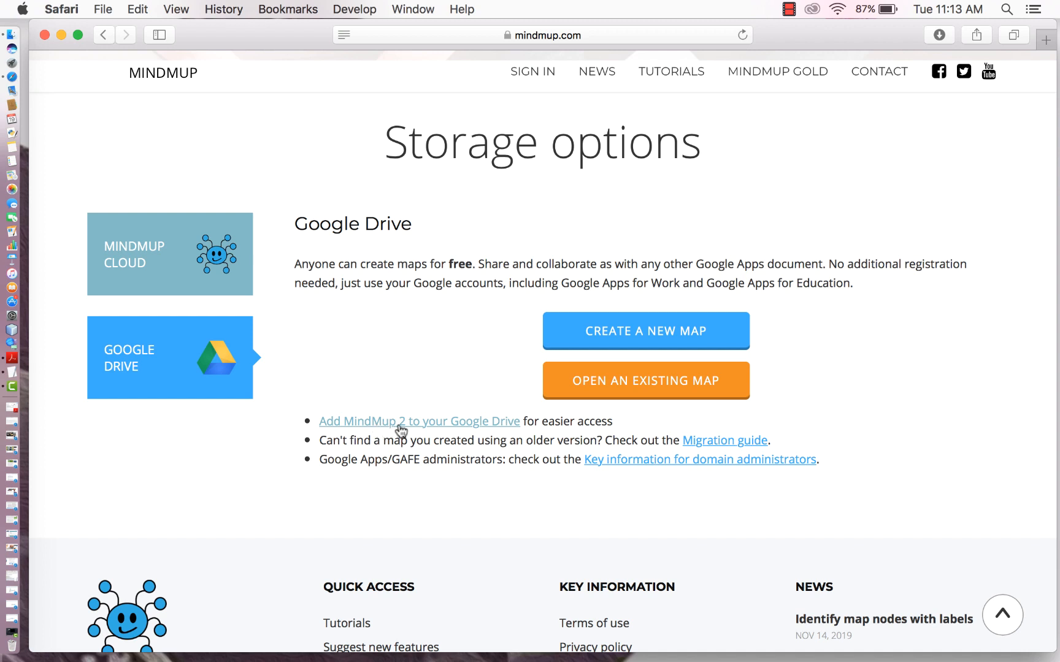
mouse_move(424, 428)
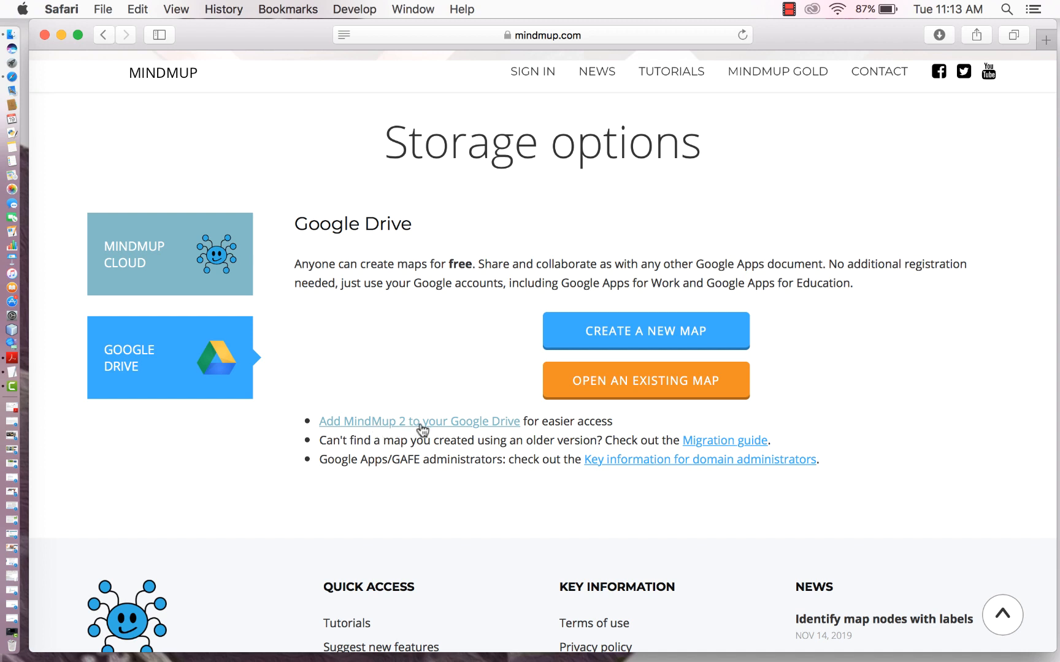
mouse_move(435, 494)
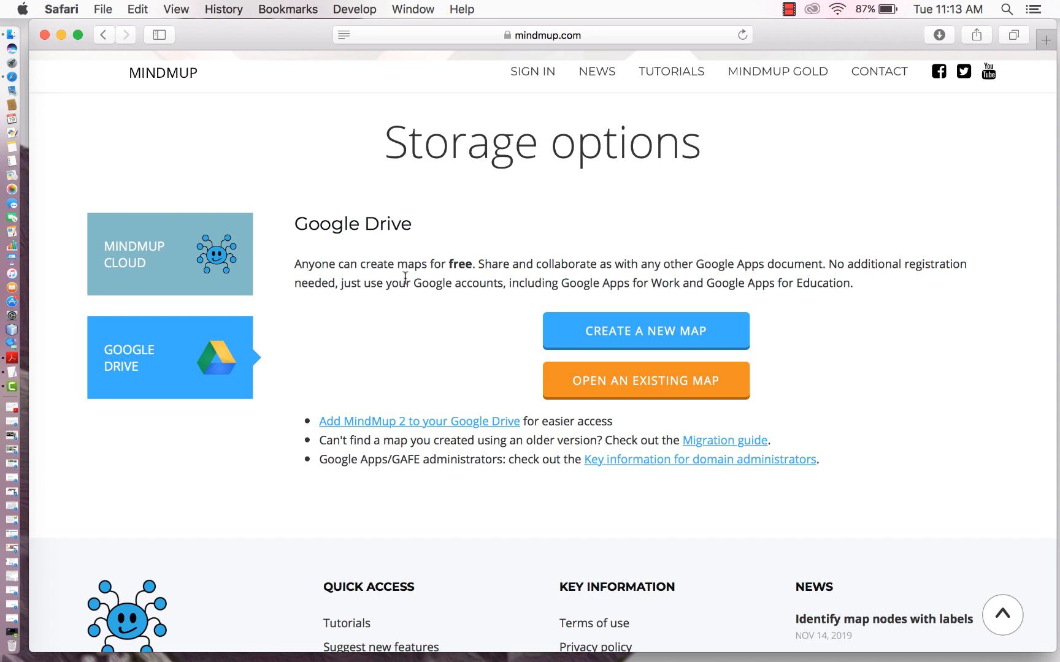
mouse_move(405, 275)
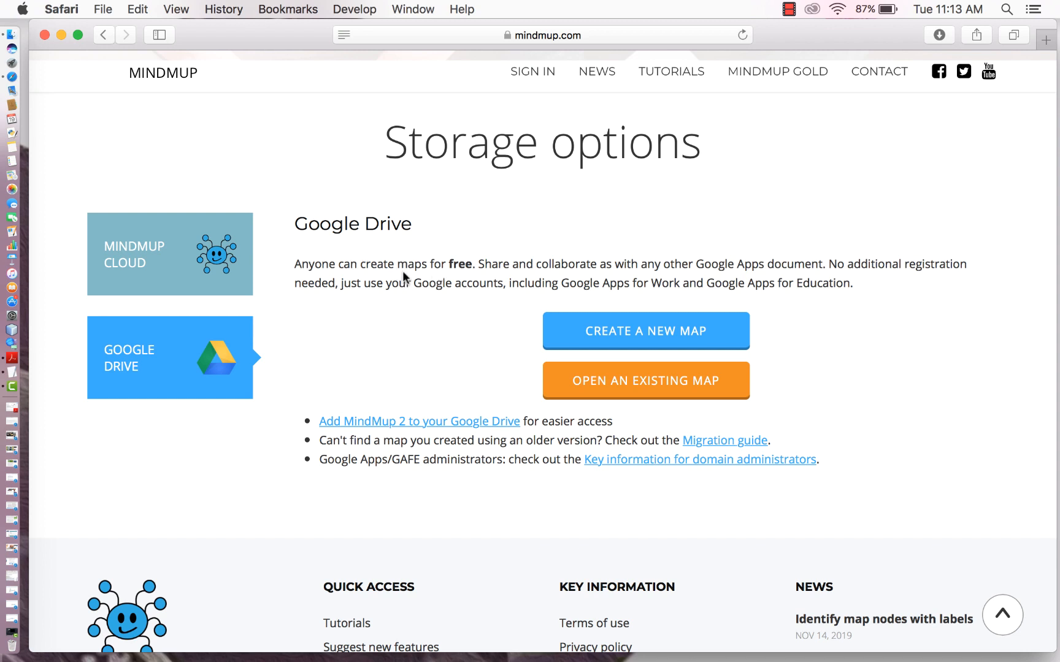
mouse_move(424, 328)
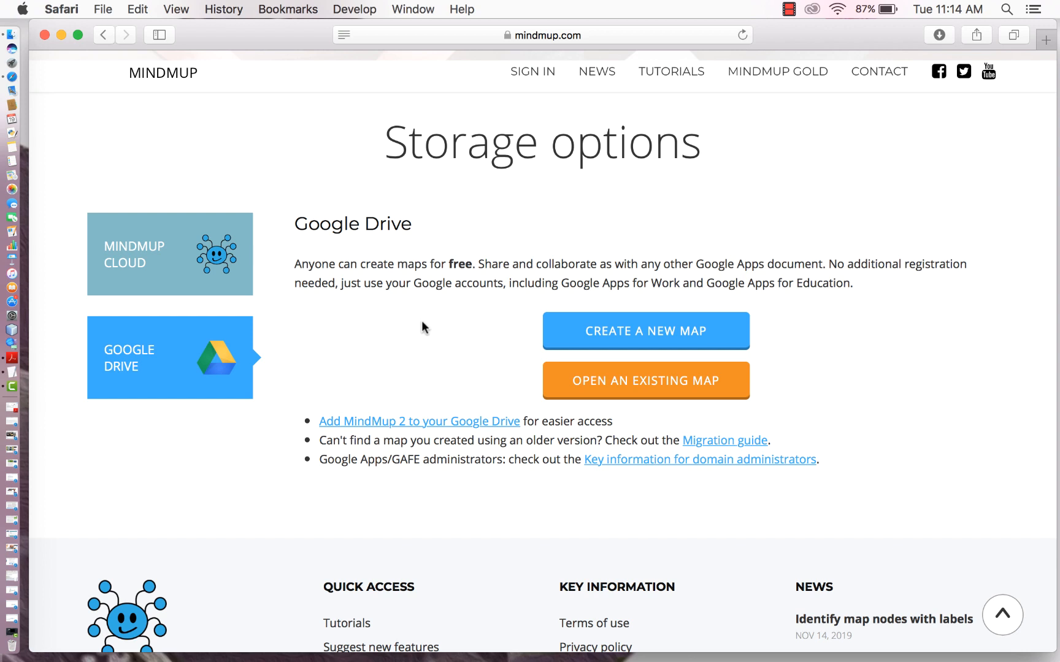
mouse_move(380, 342)
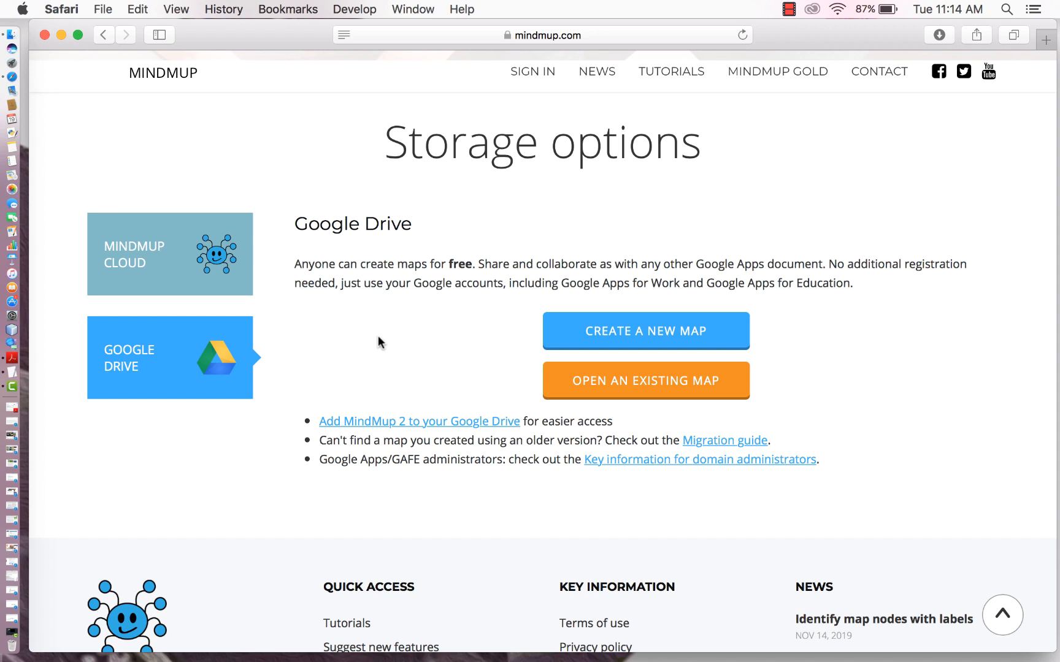
mouse_move(689, 330)
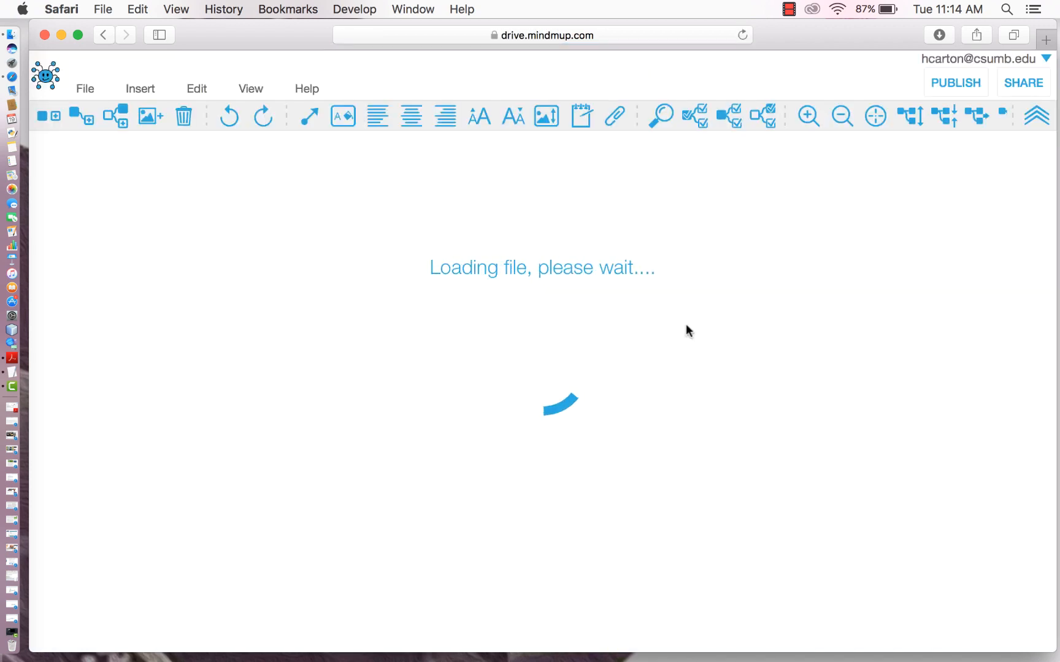
mouse_move(808, 35)
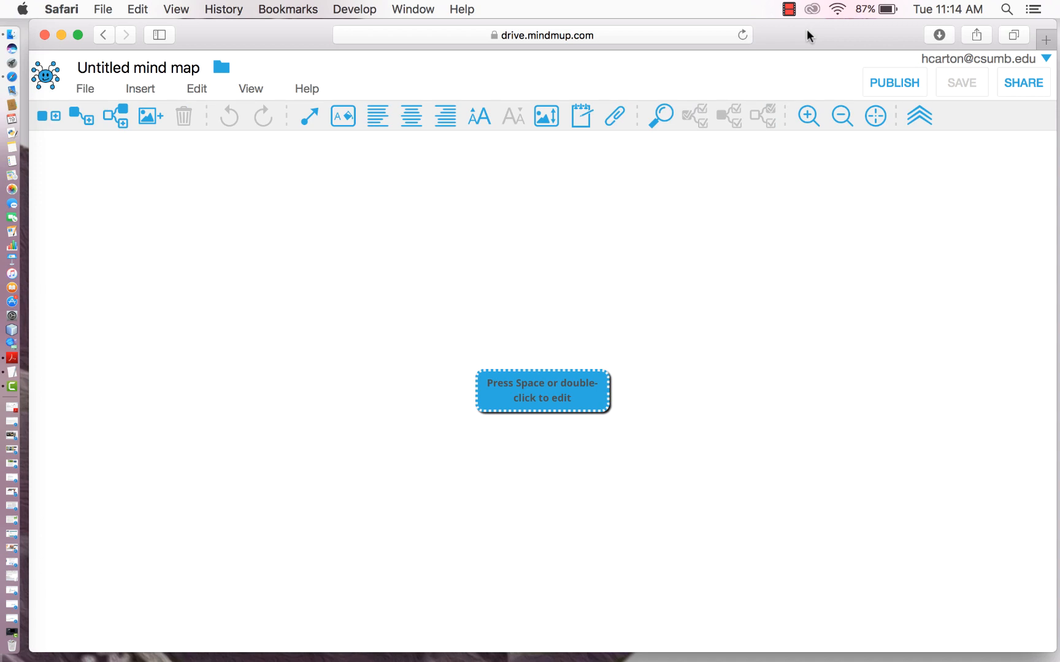
mouse_move(952, 79)
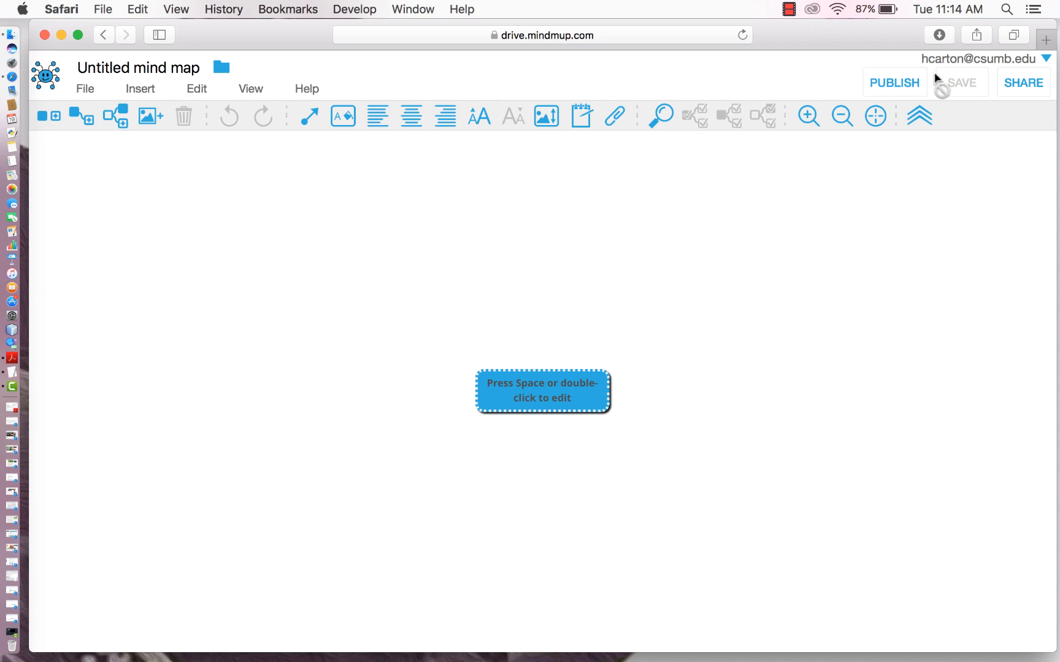
Create a new untitled map with a single placeholder central node.
left_click(1052, 60)
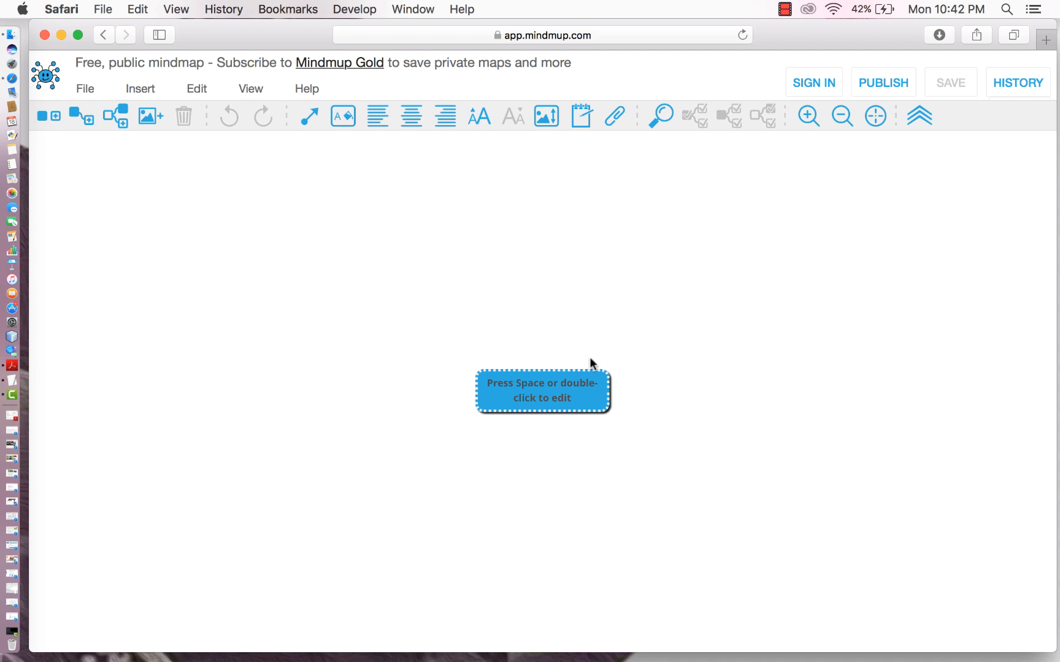
mouse_move(645, 367)
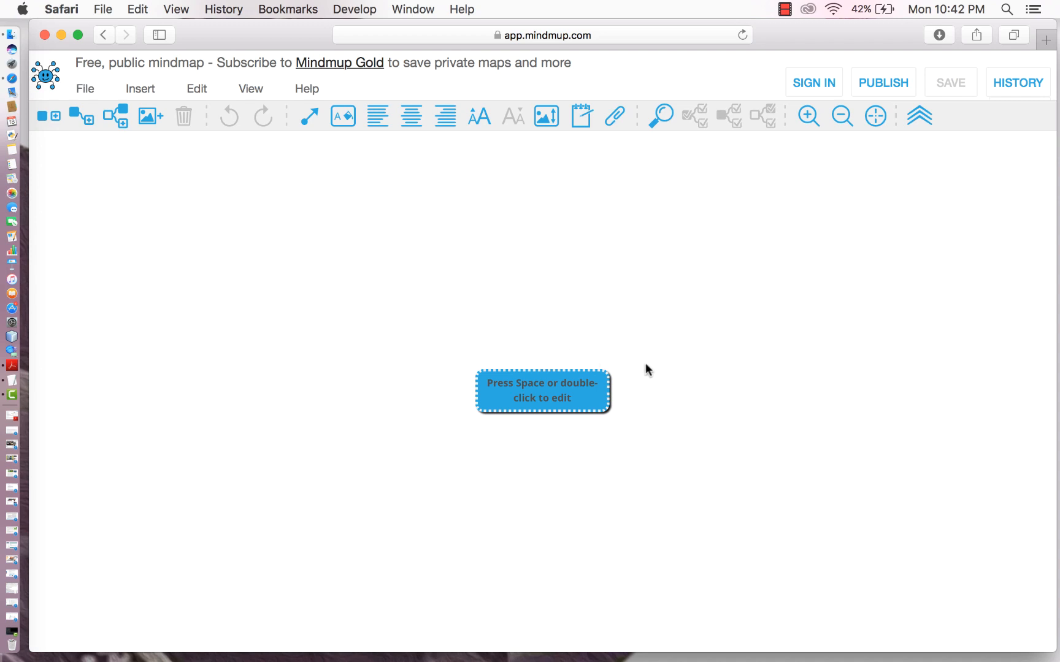
mouse_move(565, 404)
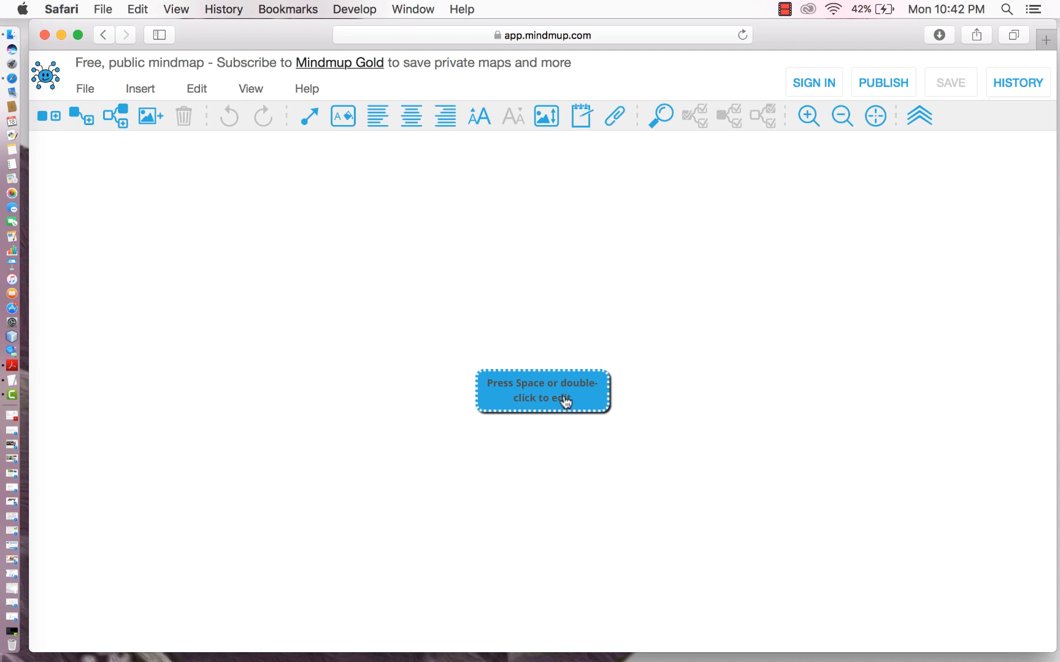
mouse_move(556, 412)
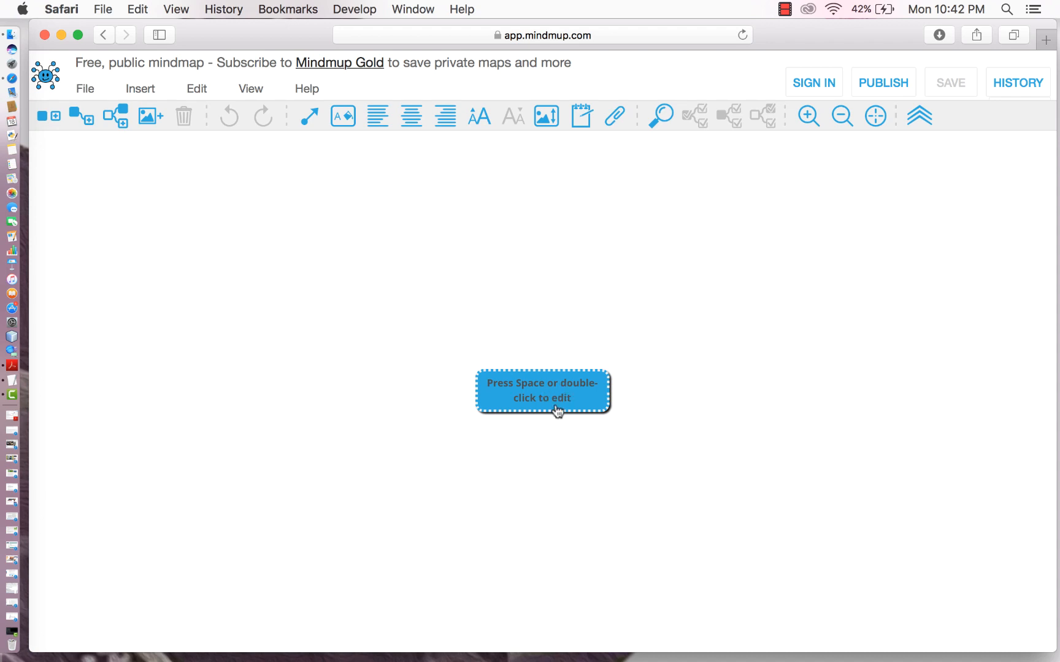
mouse_move(562, 465)
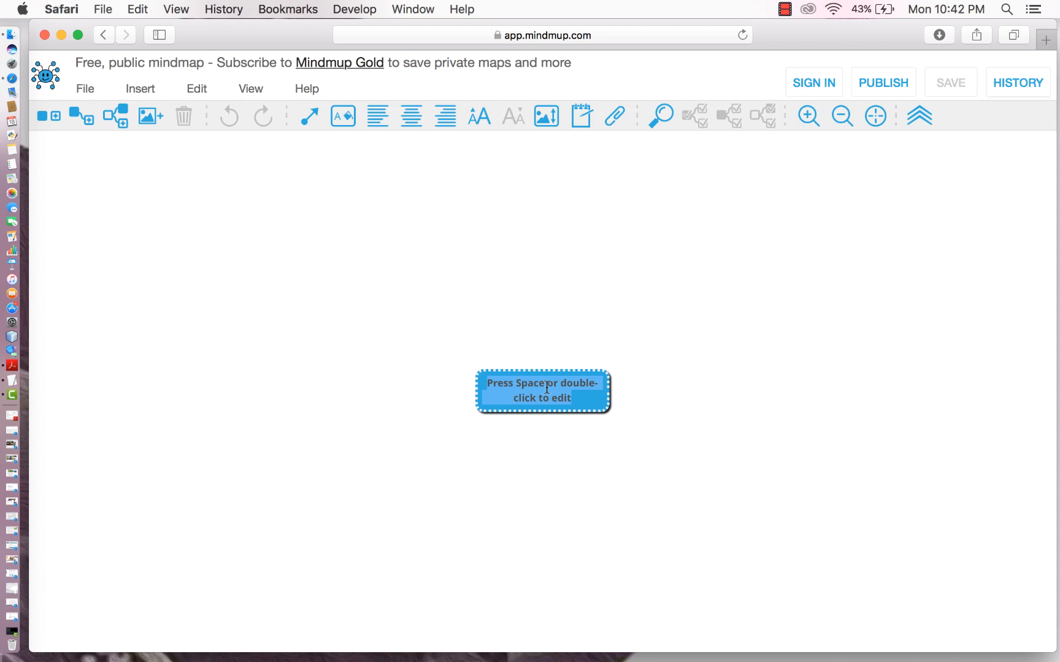
Name the central node 'Main Idea' and enlarge its font one step.
type("M")
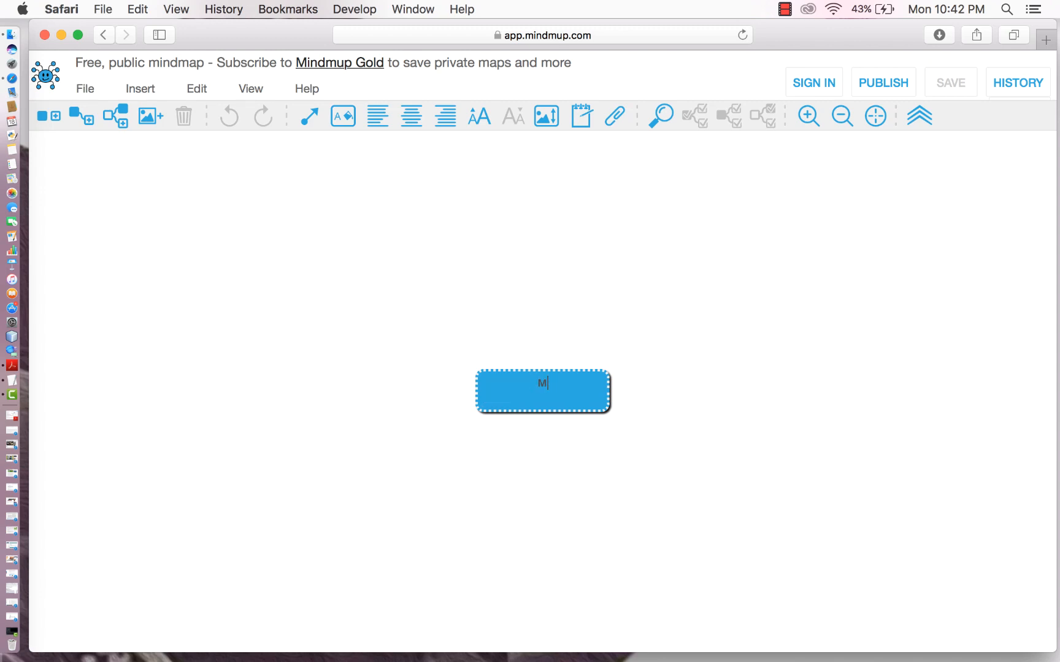
type("ain I")
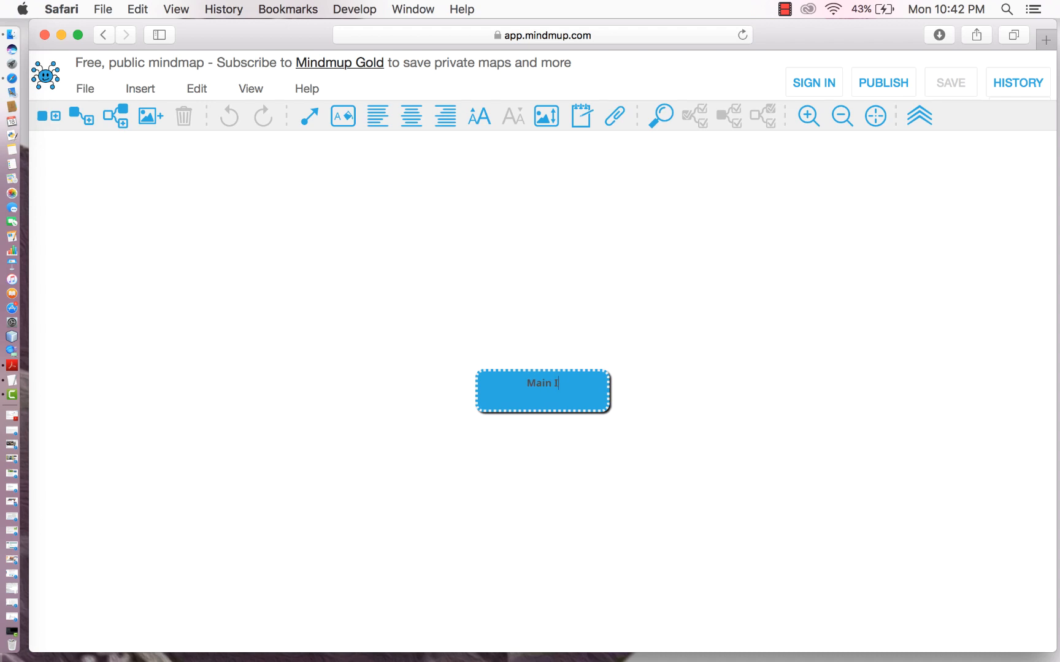
type("dea")
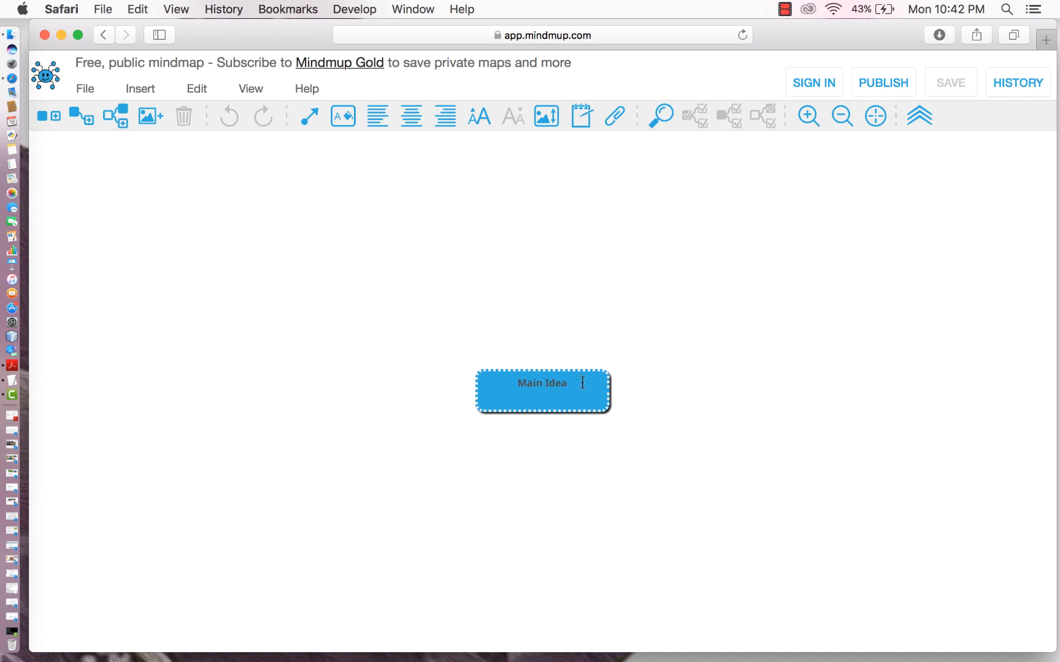
double_click(540, 400)
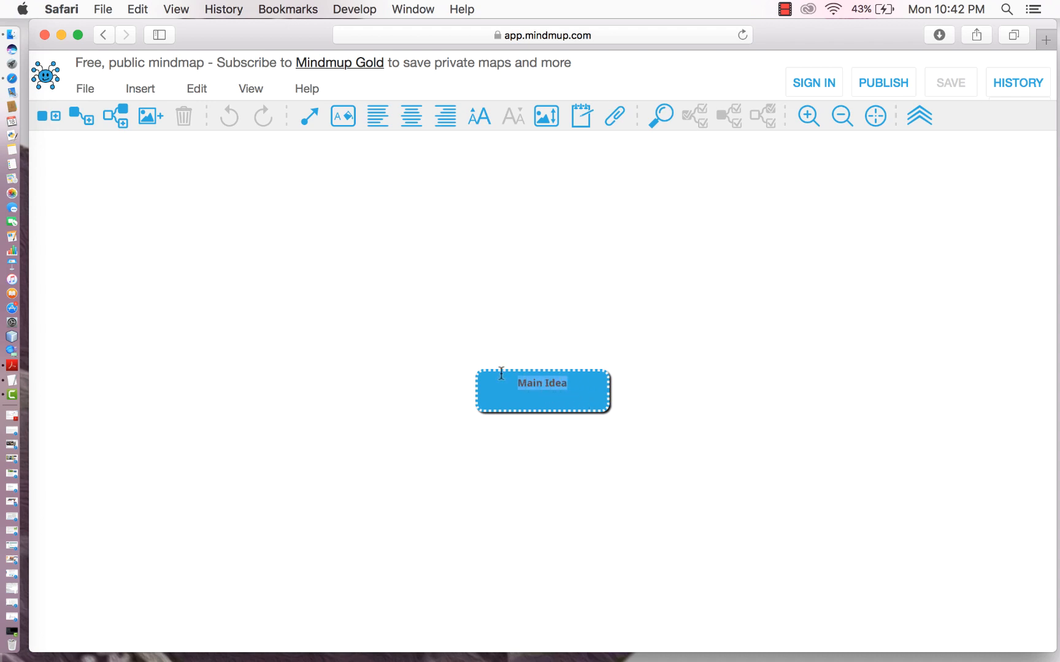
mouse_move(479, 116)
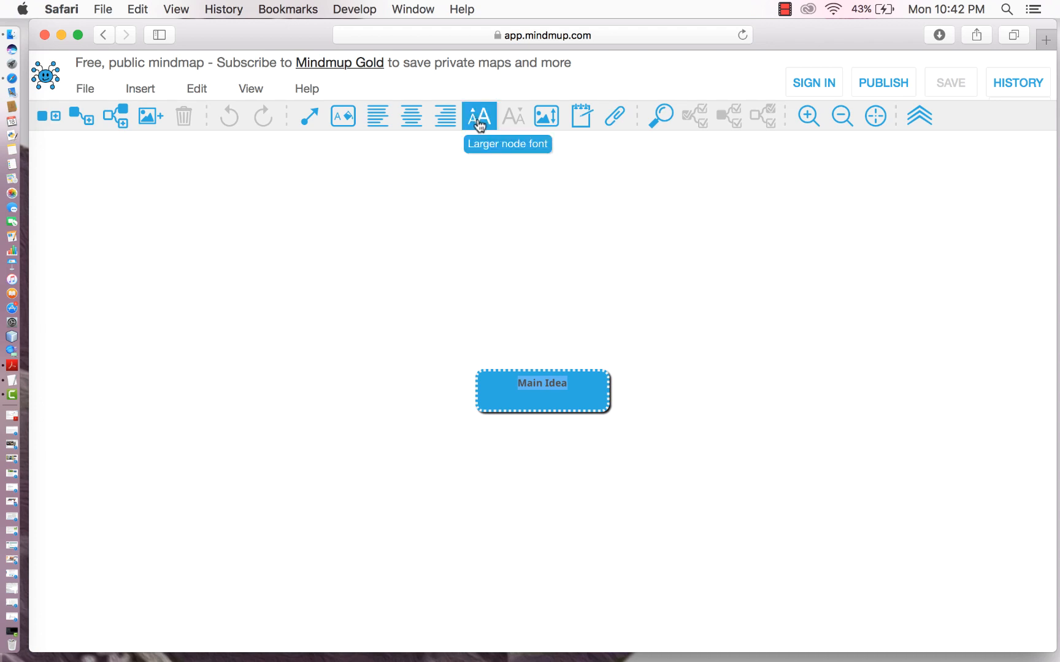
left_click(479, 116)
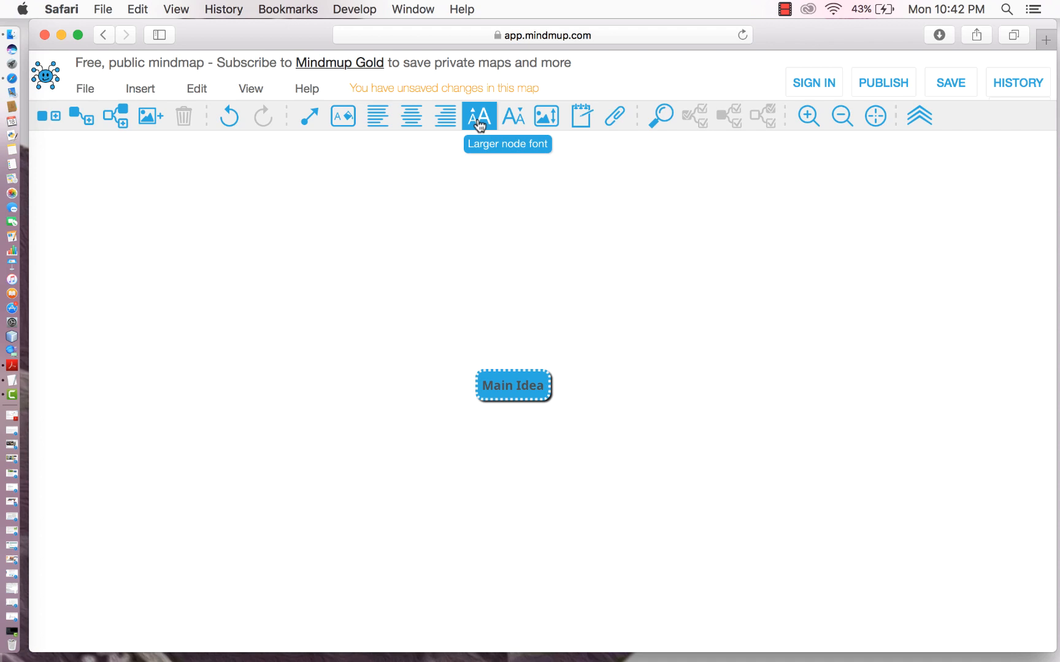
mouse_move(571, 387)
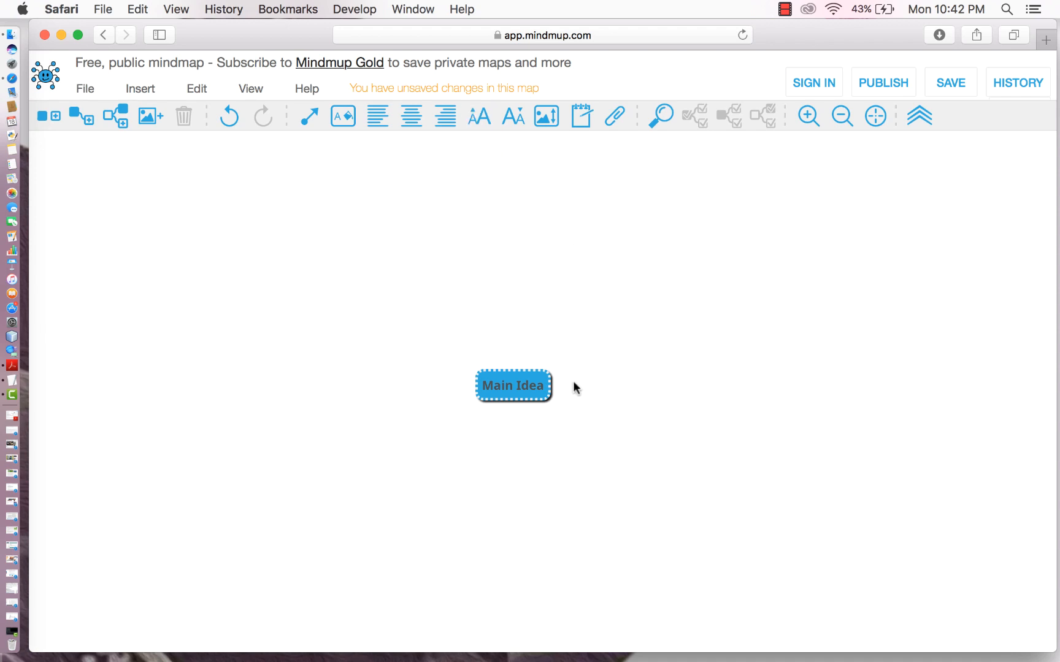
mouse_move(530, 248)
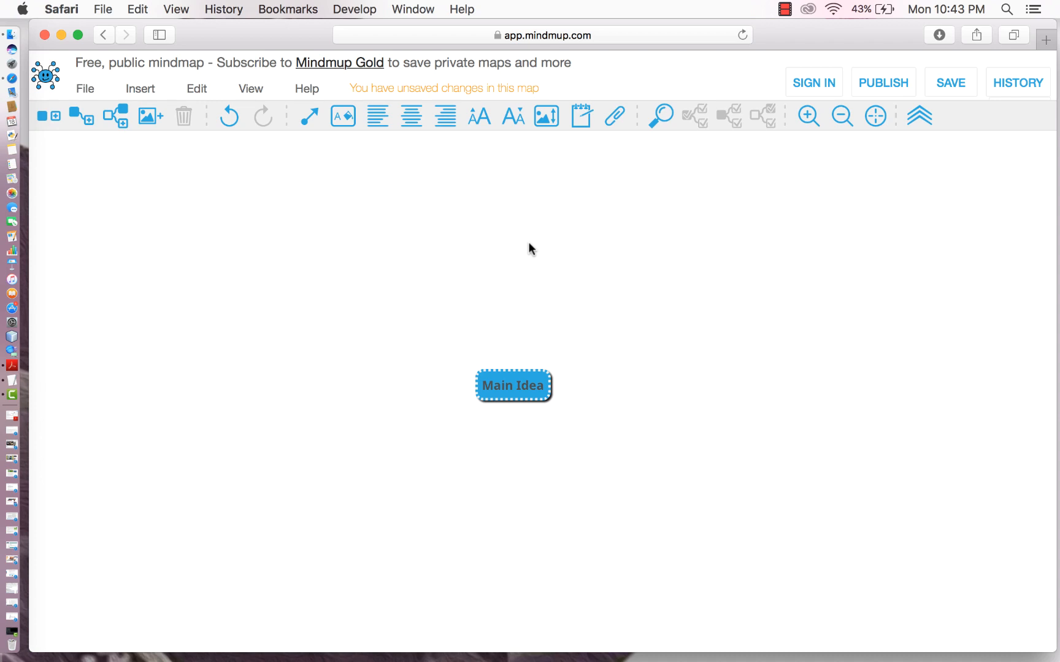
mouse_move(514, 360)
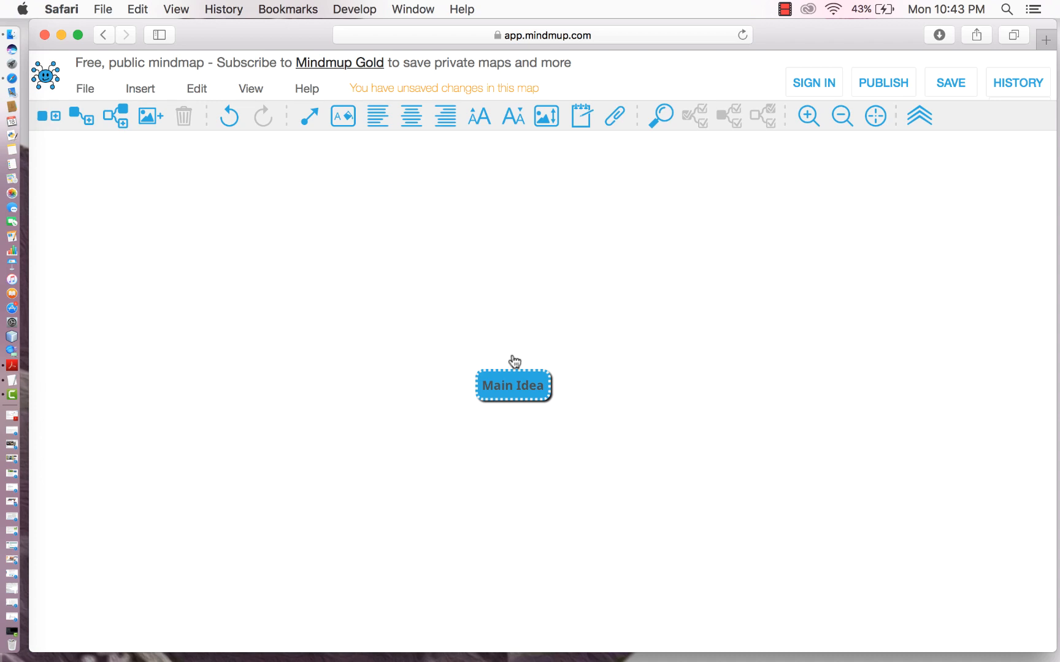
mouse_move(510, 388)
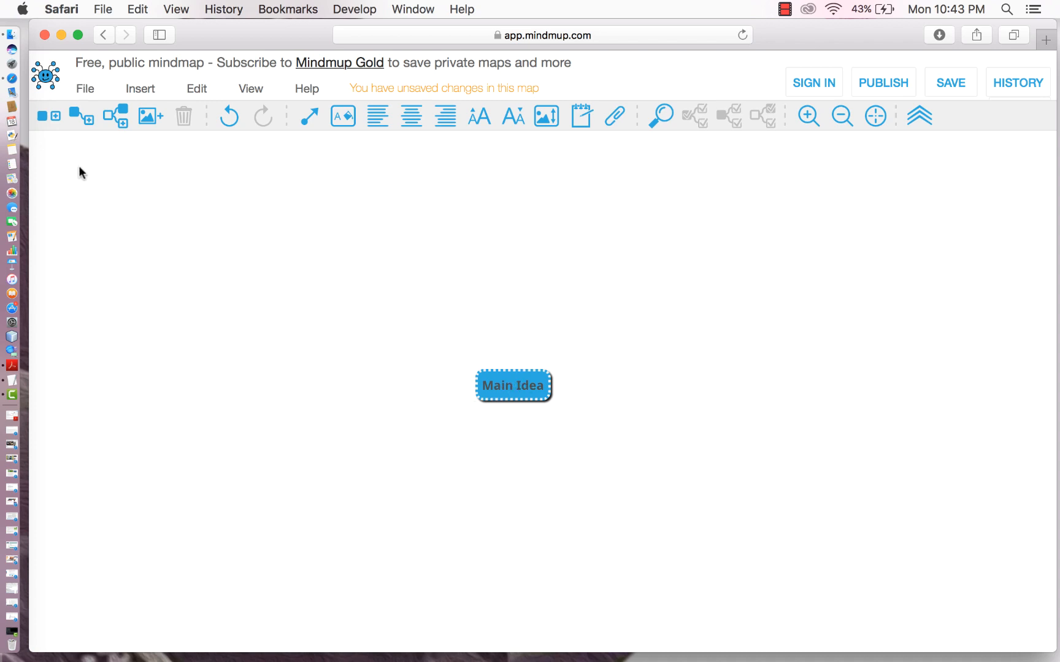
mouse_move(80, 116)
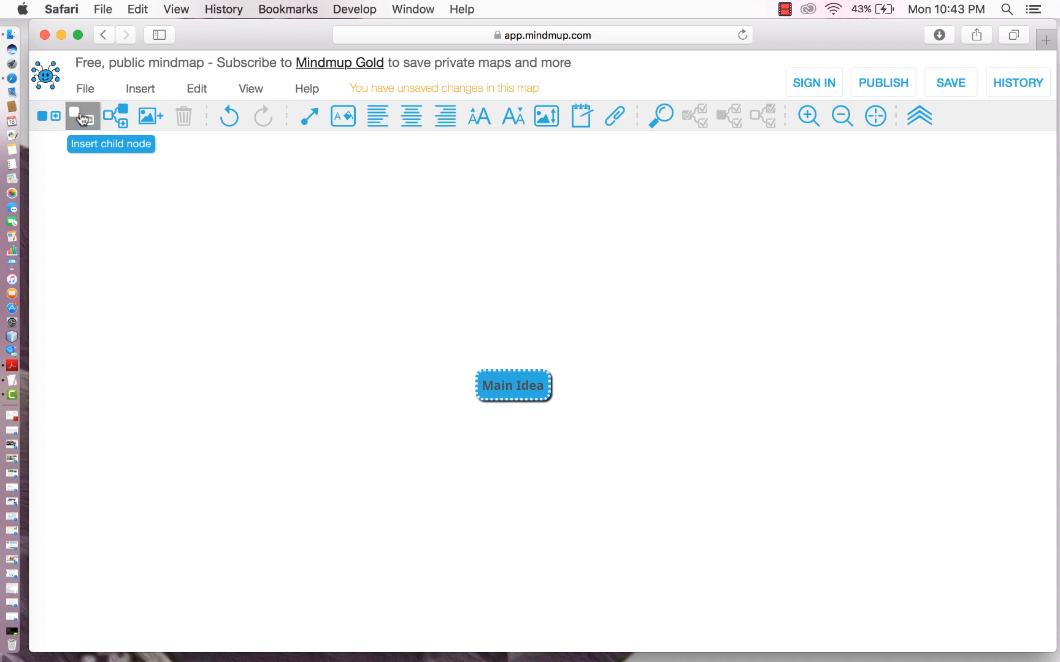
Add two child nodes labelled 'Child Node' to Main Idea, one per side.
left_click(81, 117)
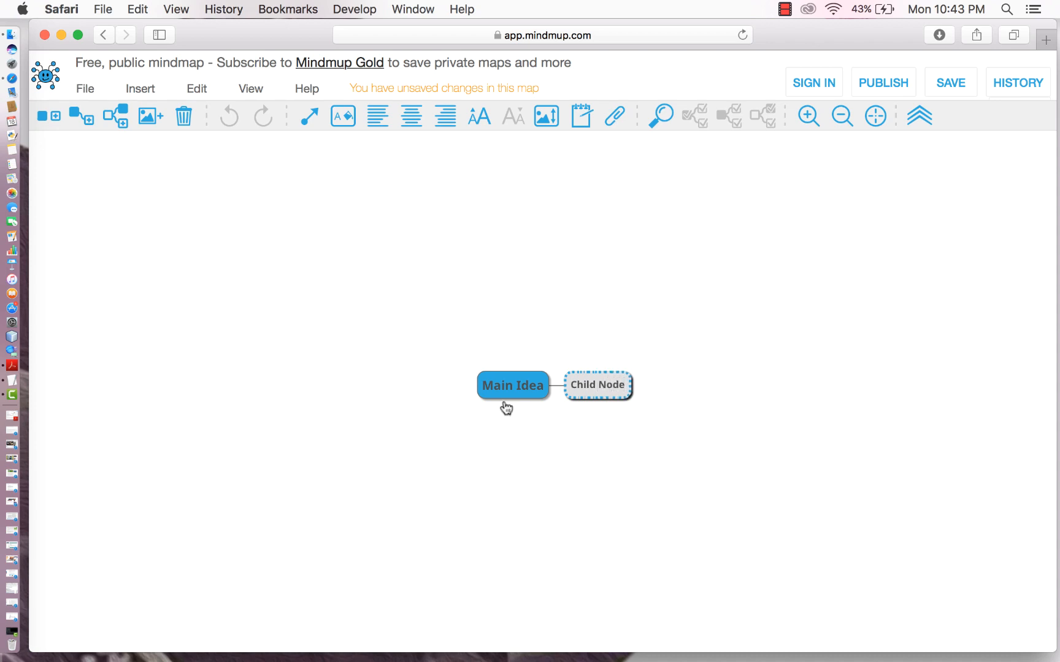
left_click(513, 385)
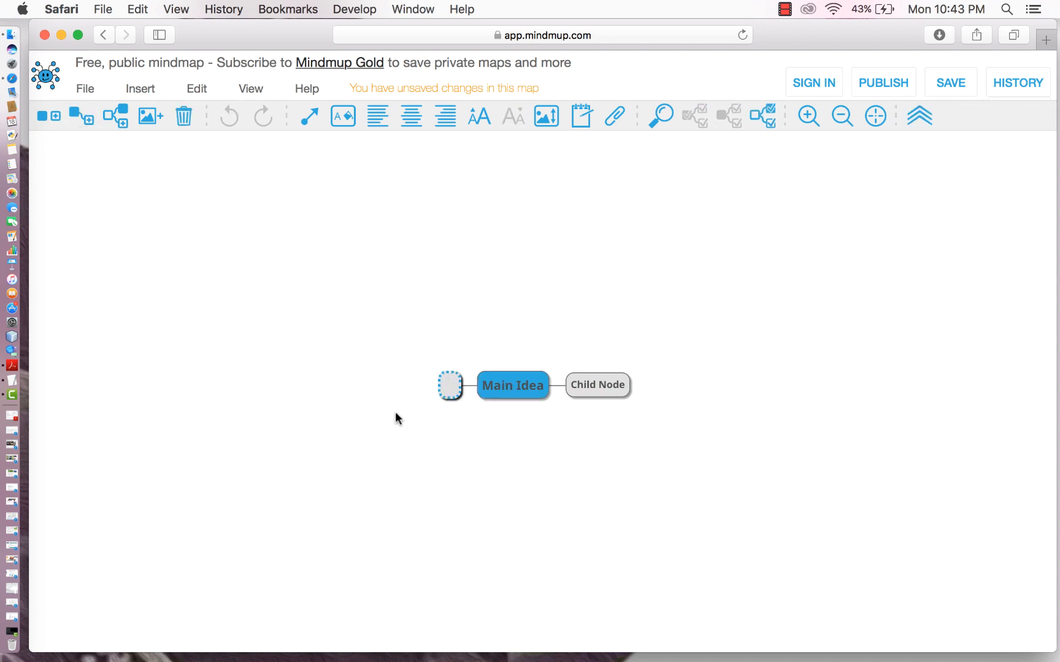
type("Child Node")
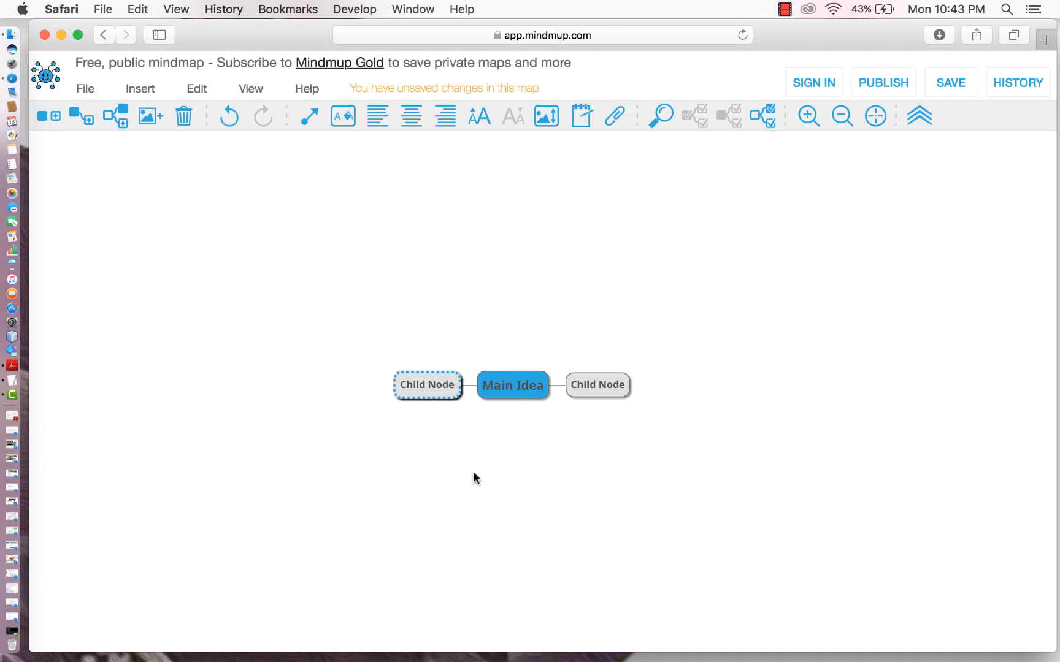
mouse_move(622, 465)
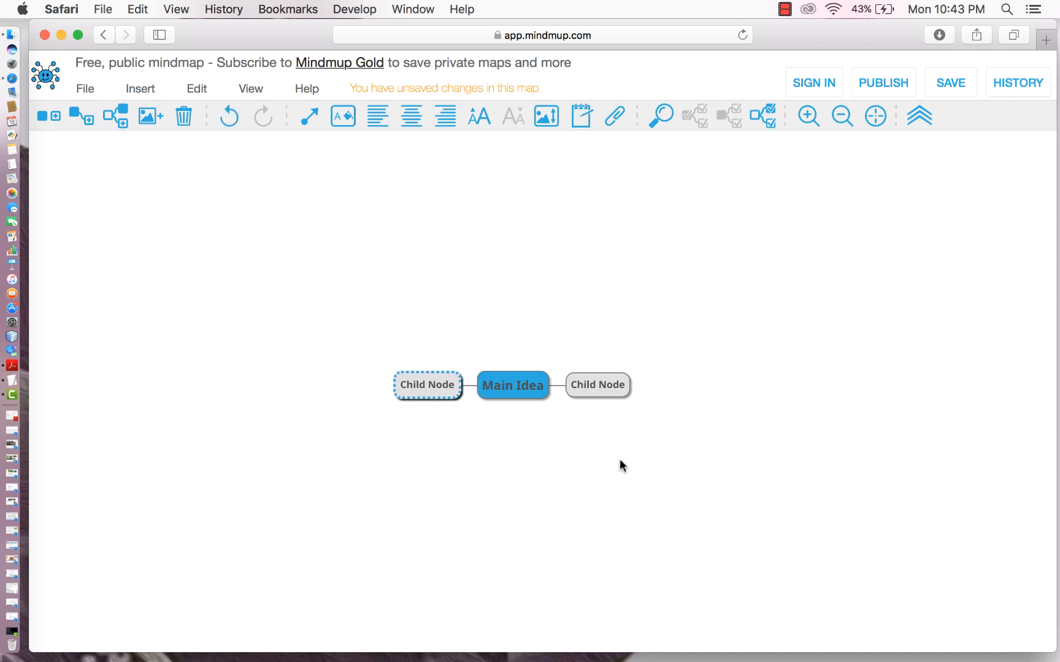
mouse_move(400, 490)
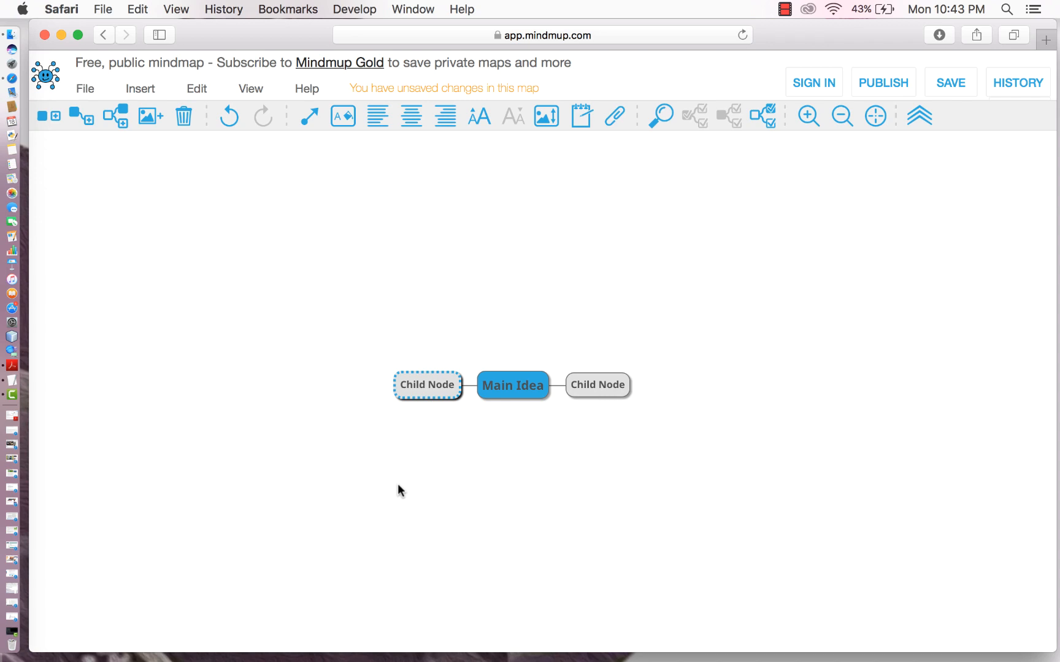
mouse_move(424, 389)
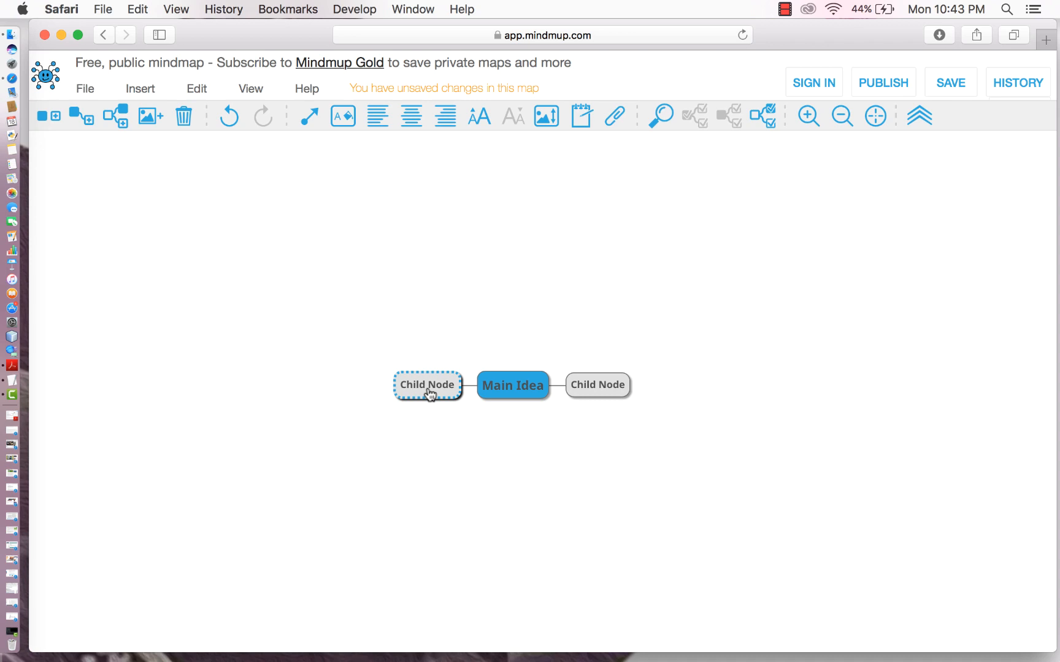
mouse_move(149, 116)
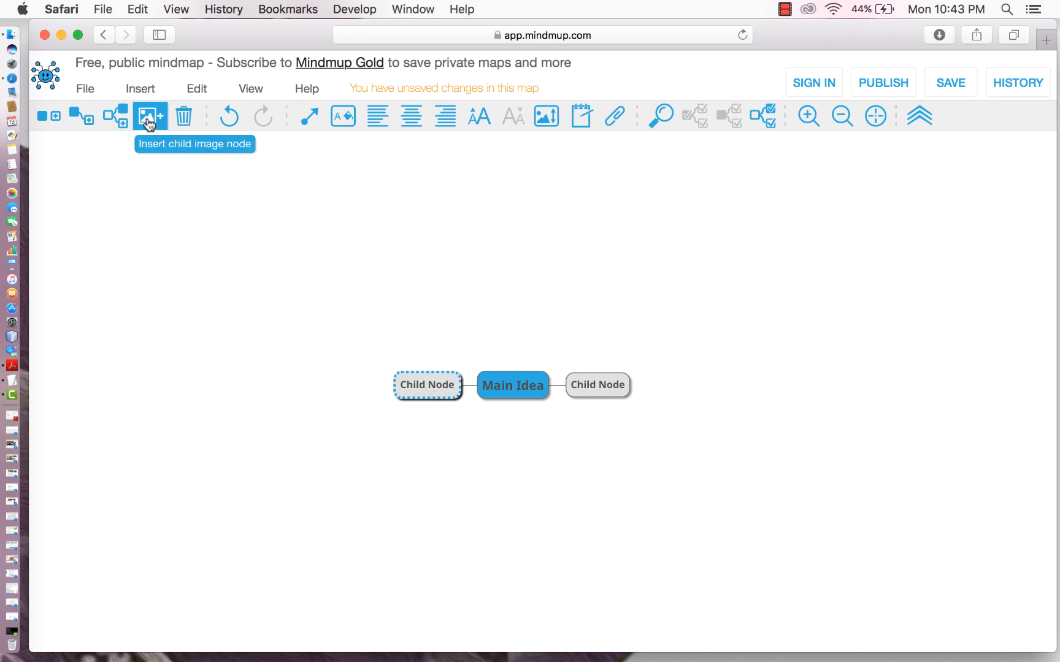
Insert alaska.png as a child image node of the left Child Node.
left_click(149, 117)
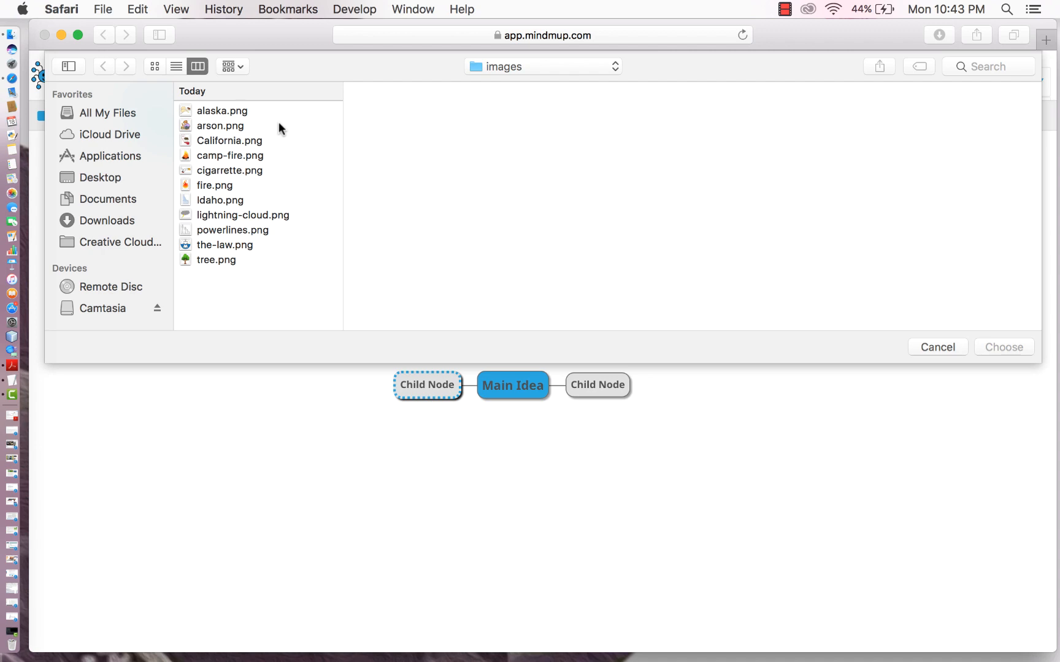
left_click(222, 110)
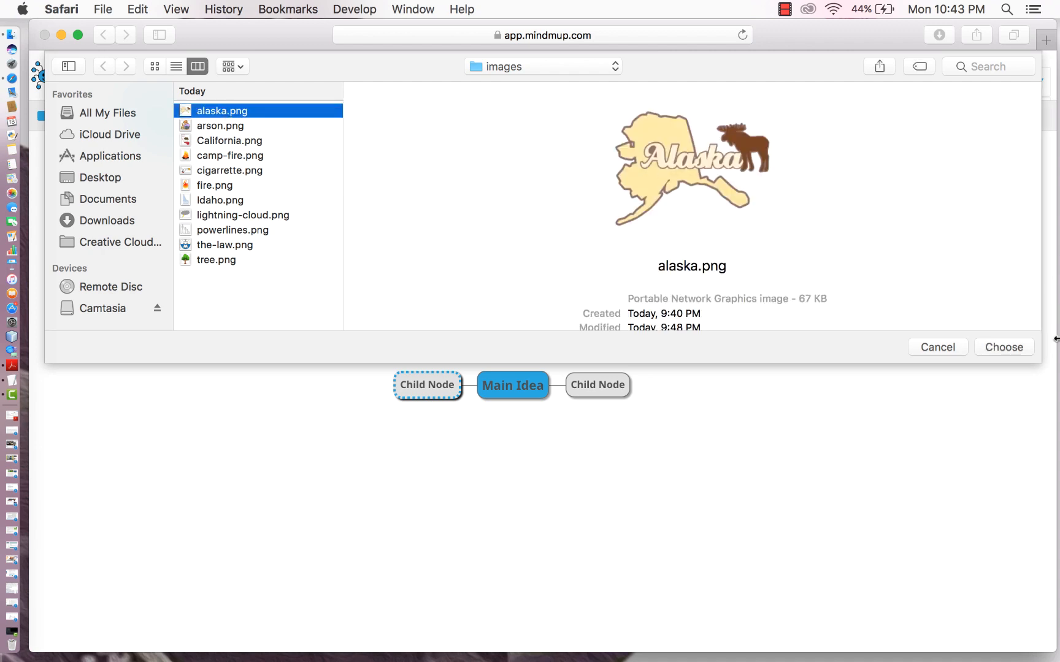
left_click(1003, 347)
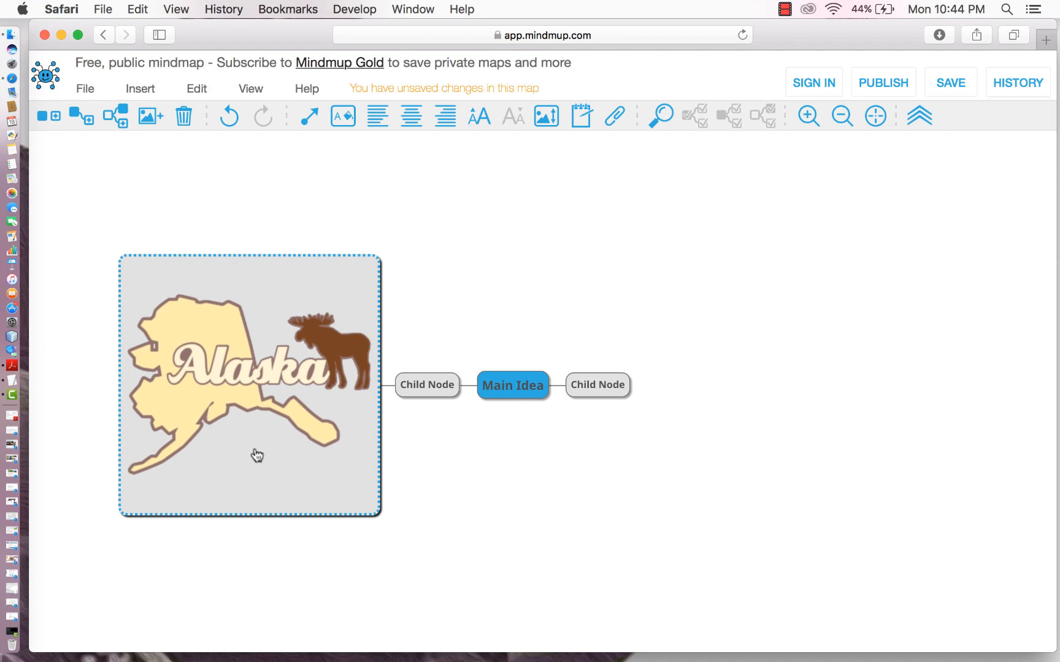
mouse_move(277, 448)
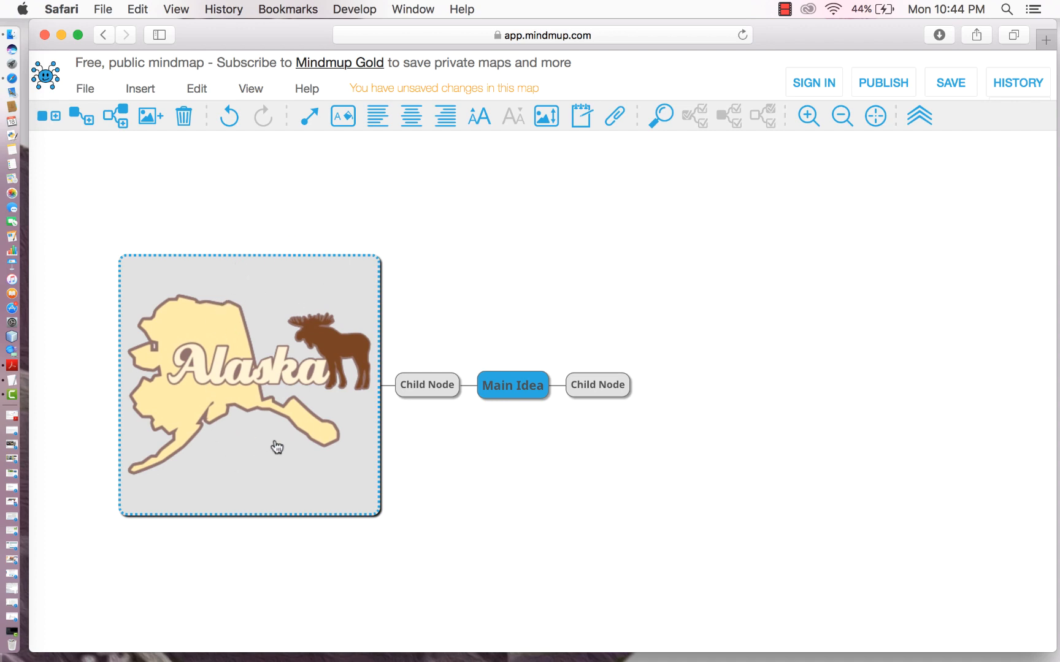
mouse_move(259, 463)
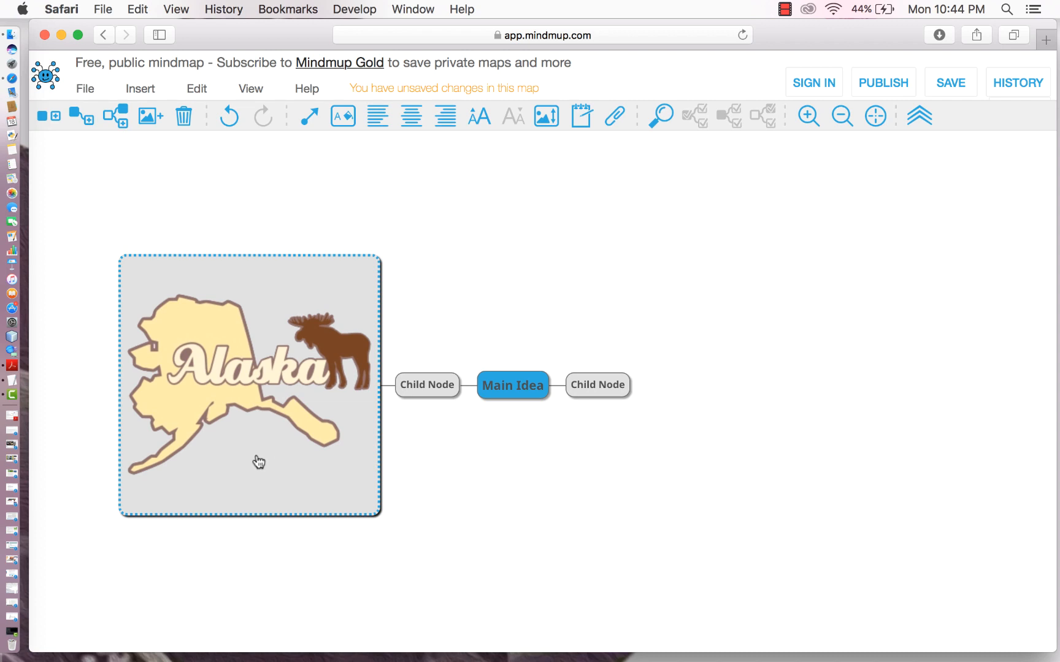
mouse_move(247, 473)
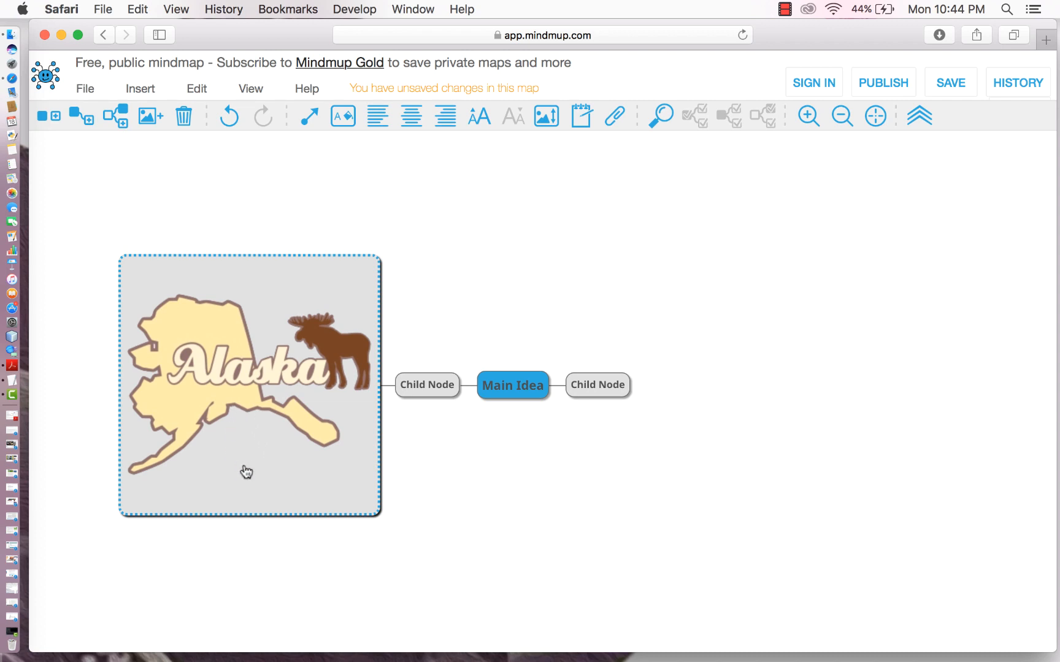
mouse_move(254, 377)
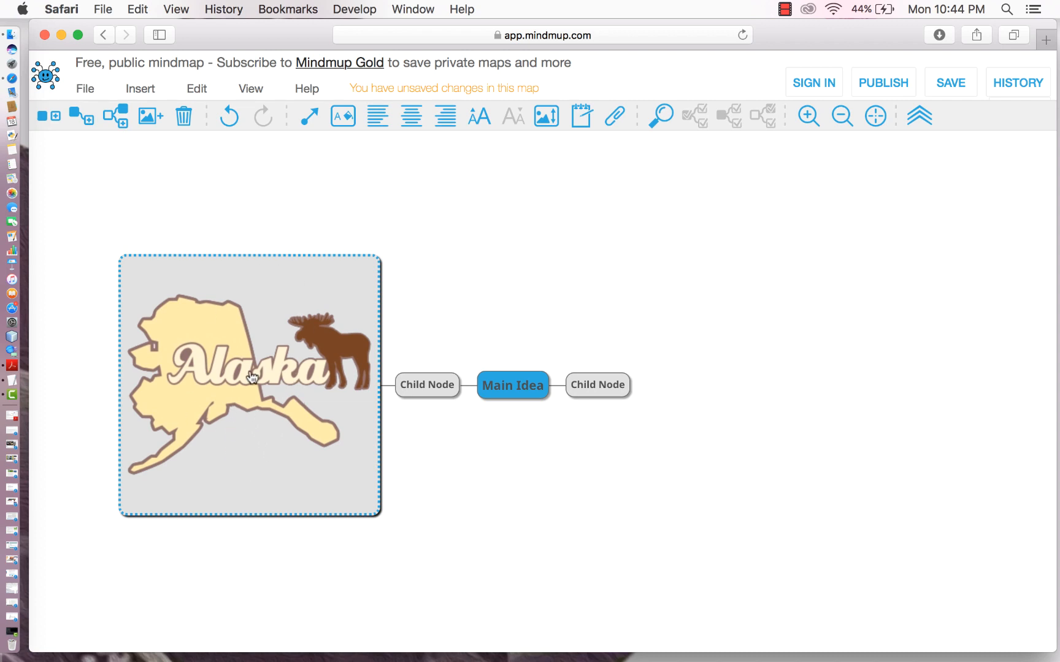
mouse_move(545, 117)
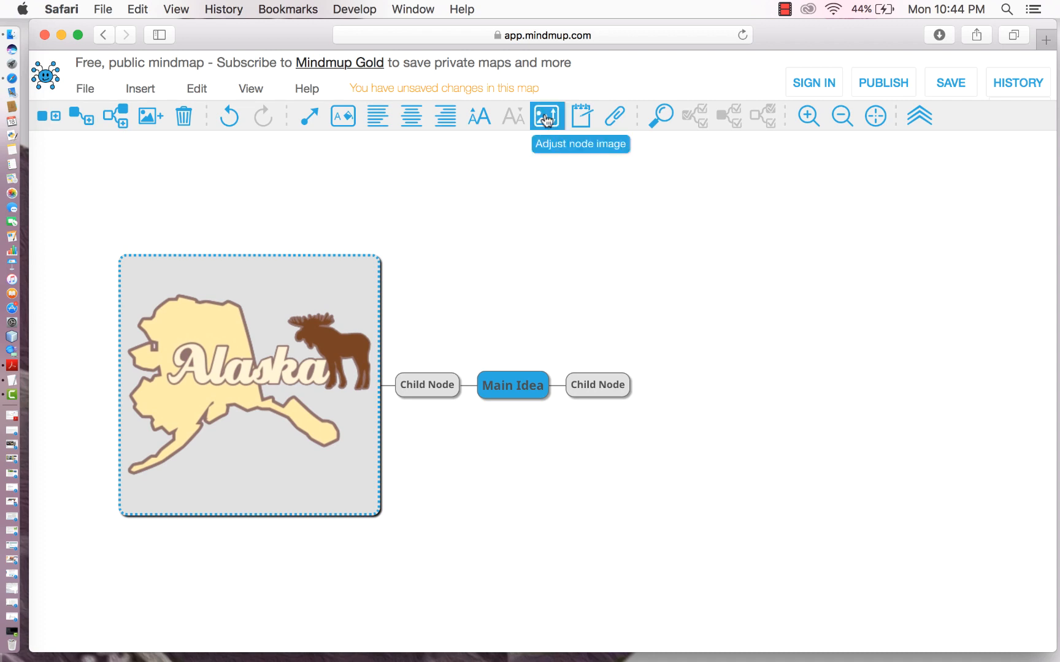
Resize the Alaska node image to 100 by 100 and save.
left_click(547, 116)
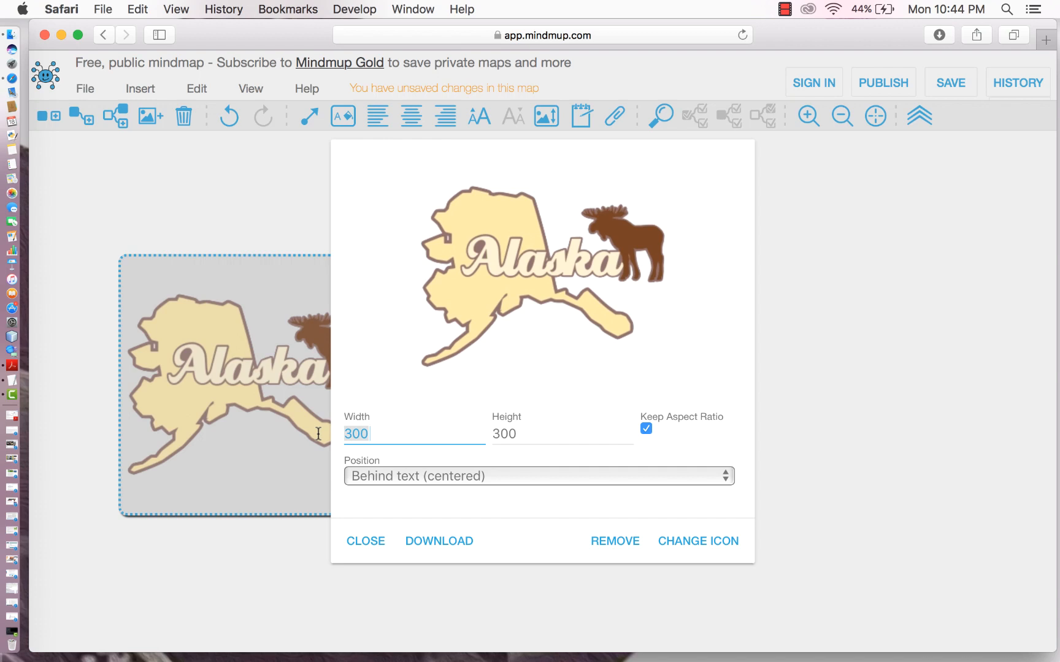
type("100")
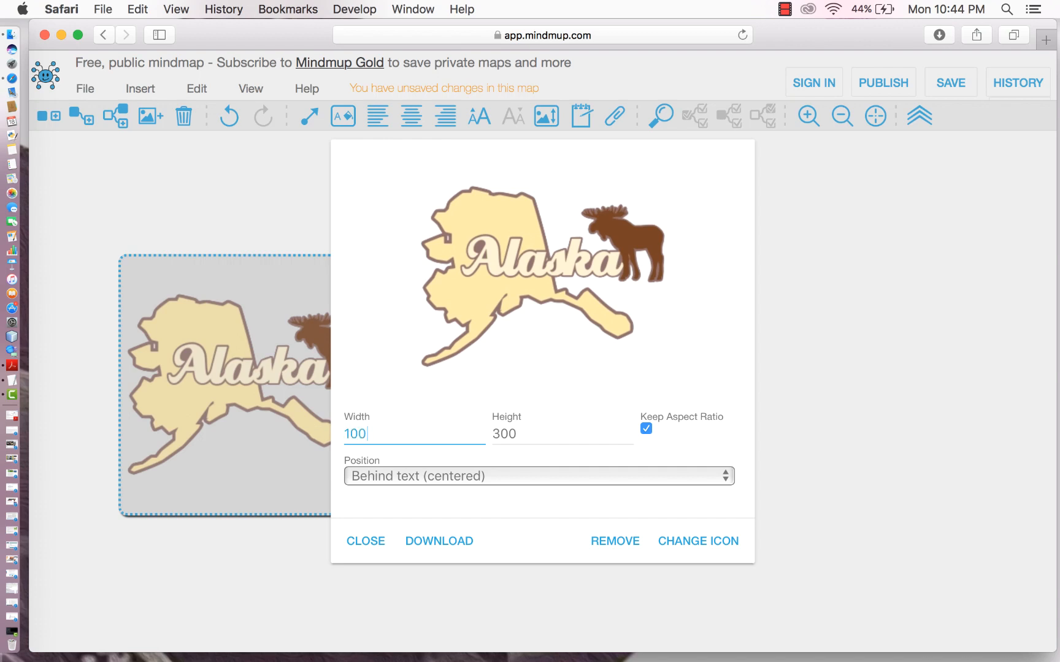
type("100")
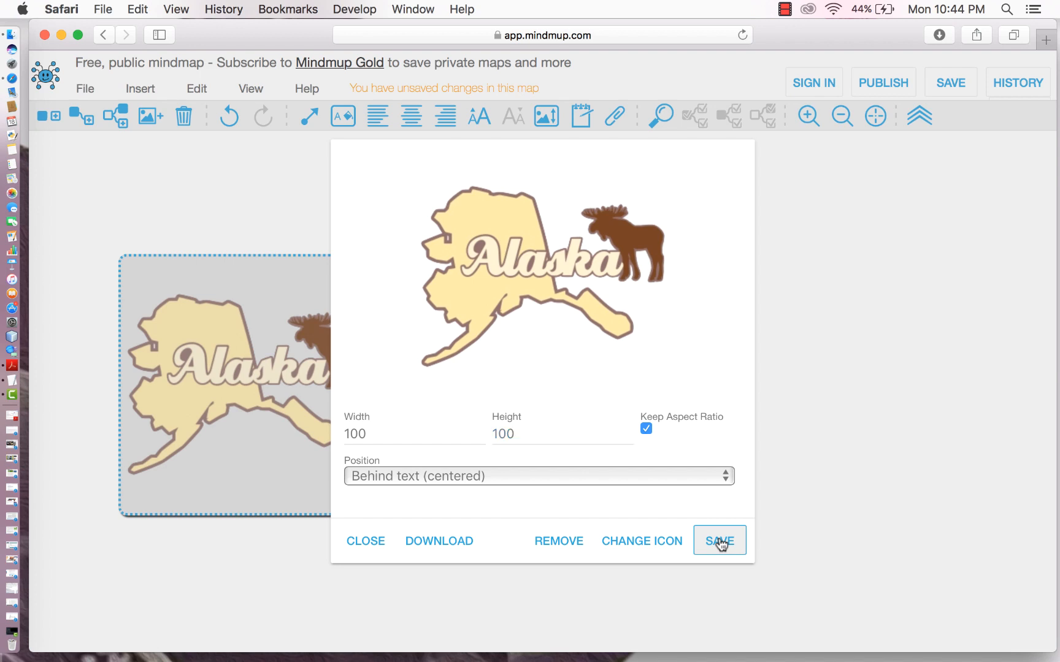
left_click(719, 541)
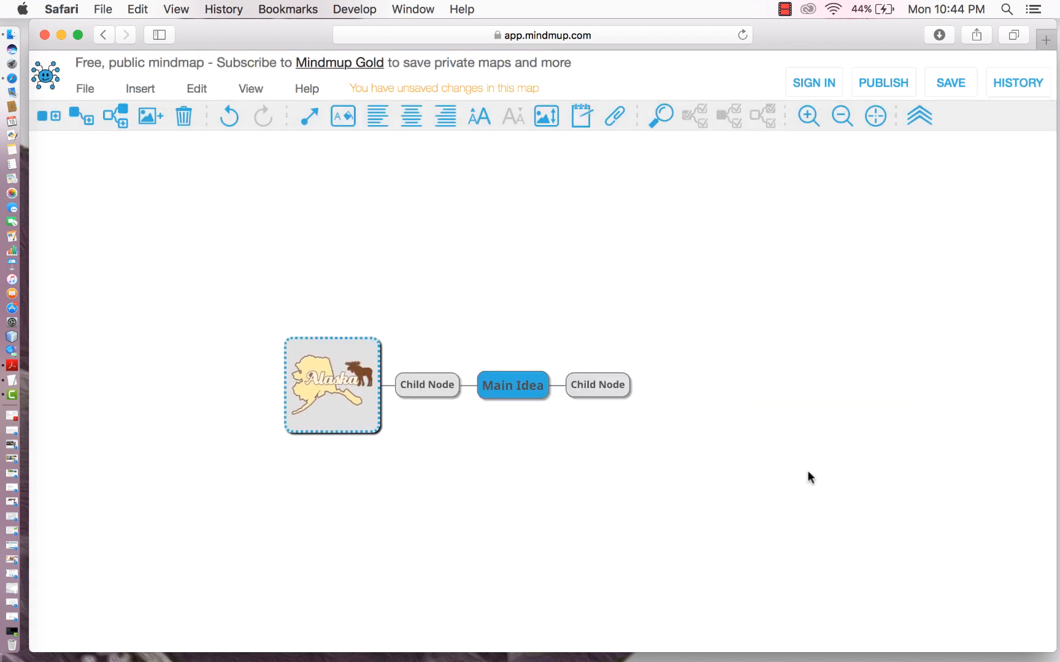
mouse_move(514, 310)
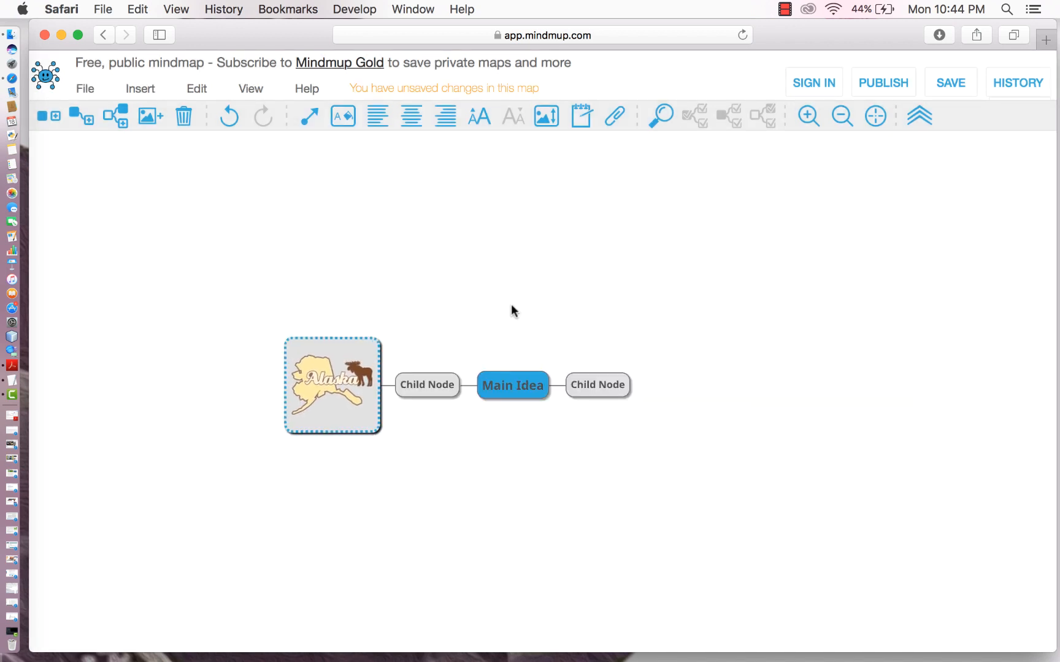
mouse_move(511, 302)
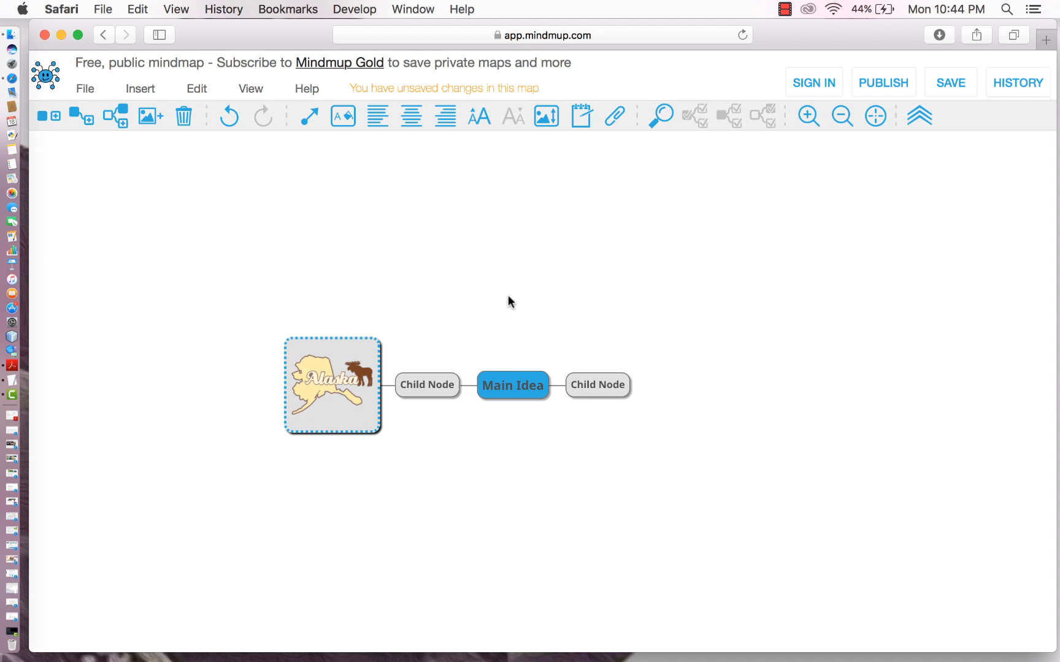
mouse_move(390, 316)
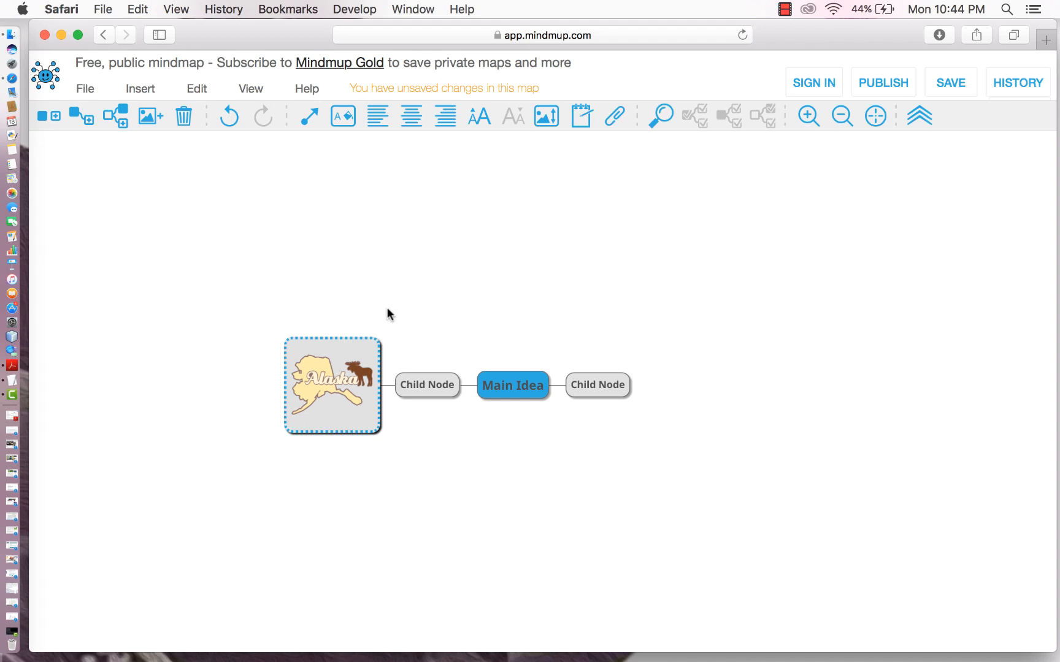
mouse_move(338, 313)
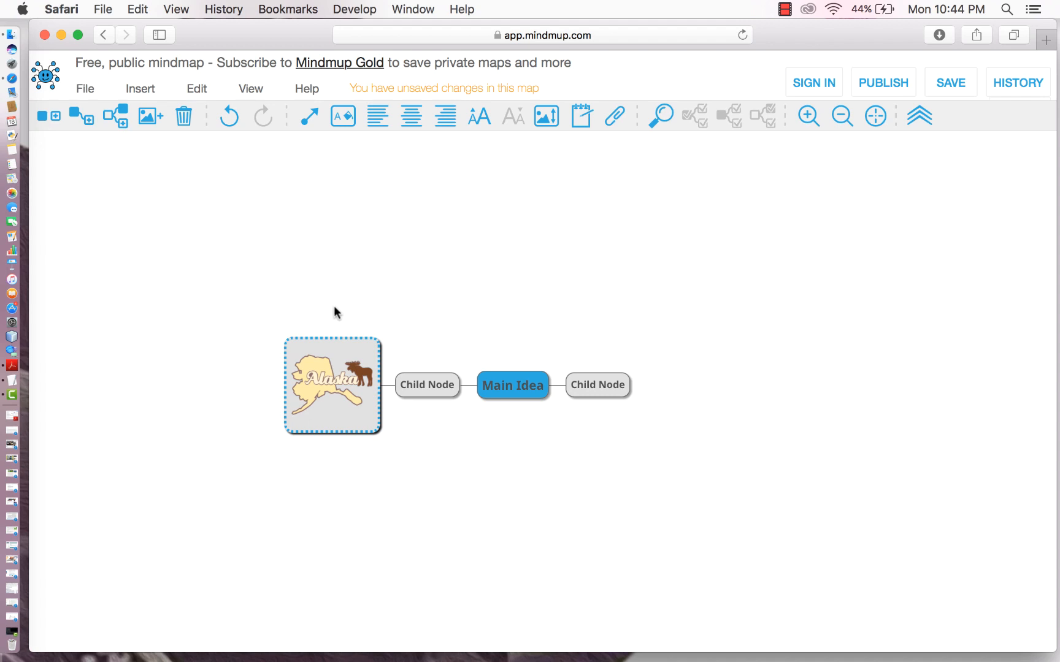
mouse_move(324, 393)
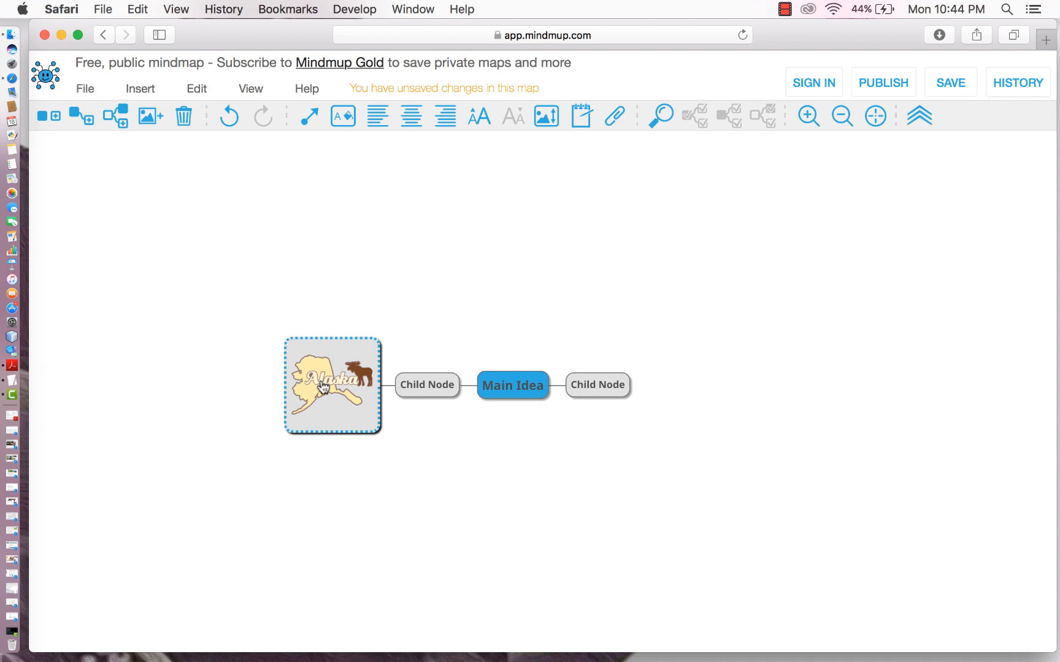
mouse_move(596, 207)
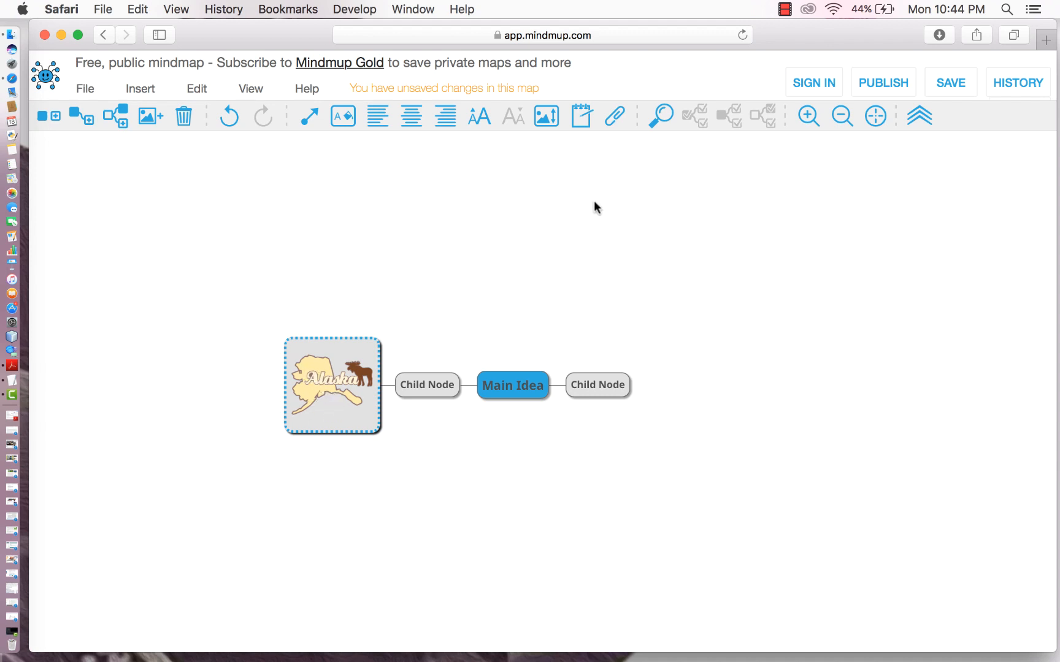
Attach a note starting 'Alaska i' to the Alaska image node.
left_click(581, 117)
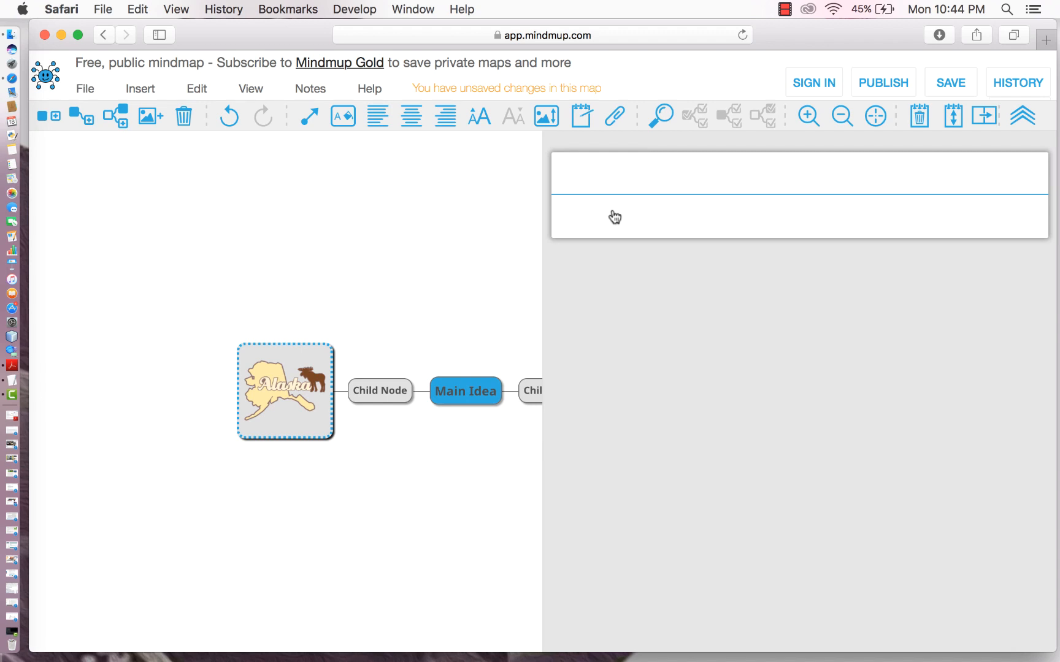
type("Alaska i")
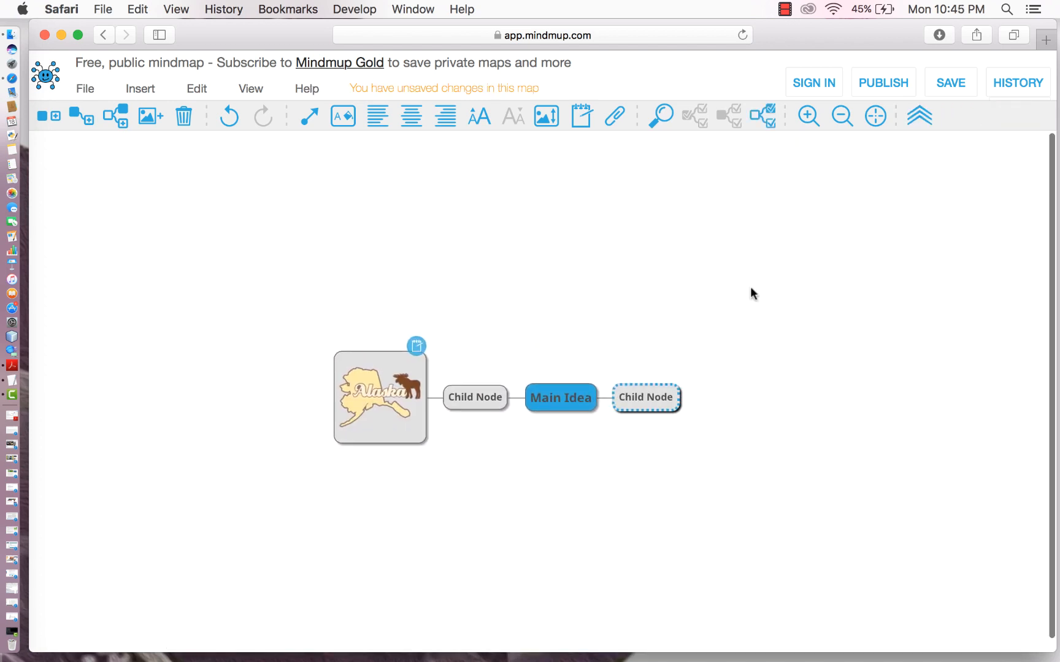
mouse_move(673, 277)
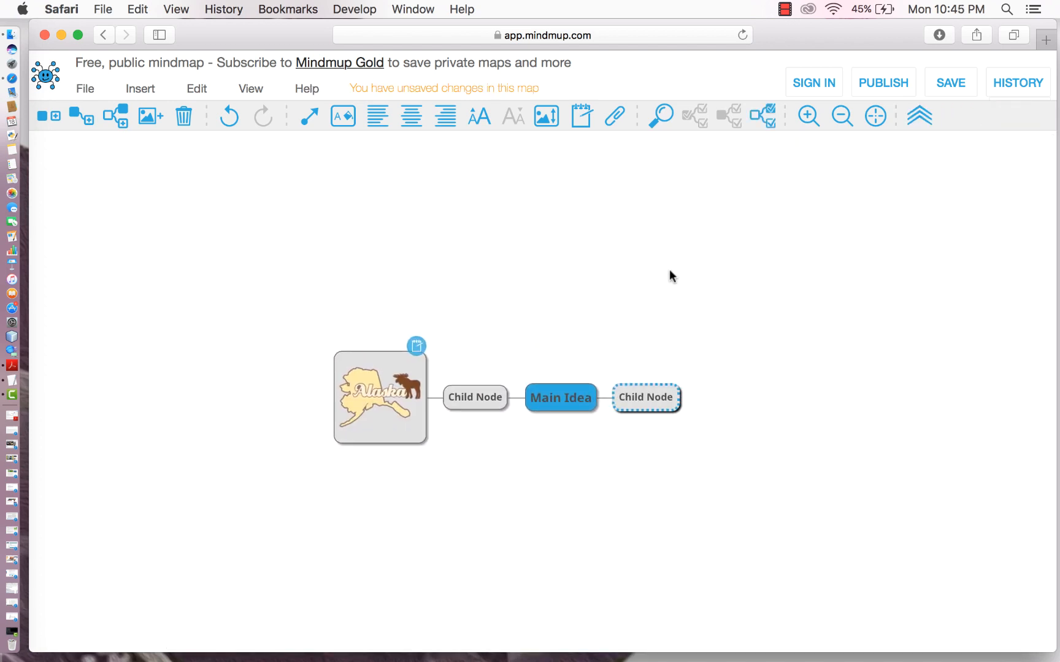
mouse_move(661, 294)
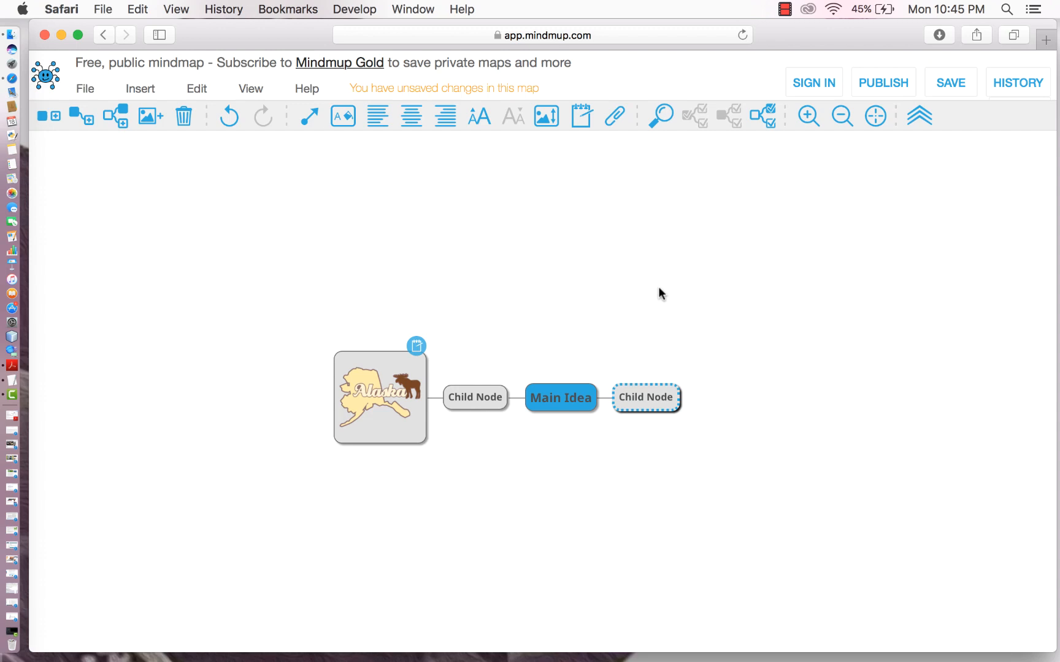
mouse_move(631, 355)
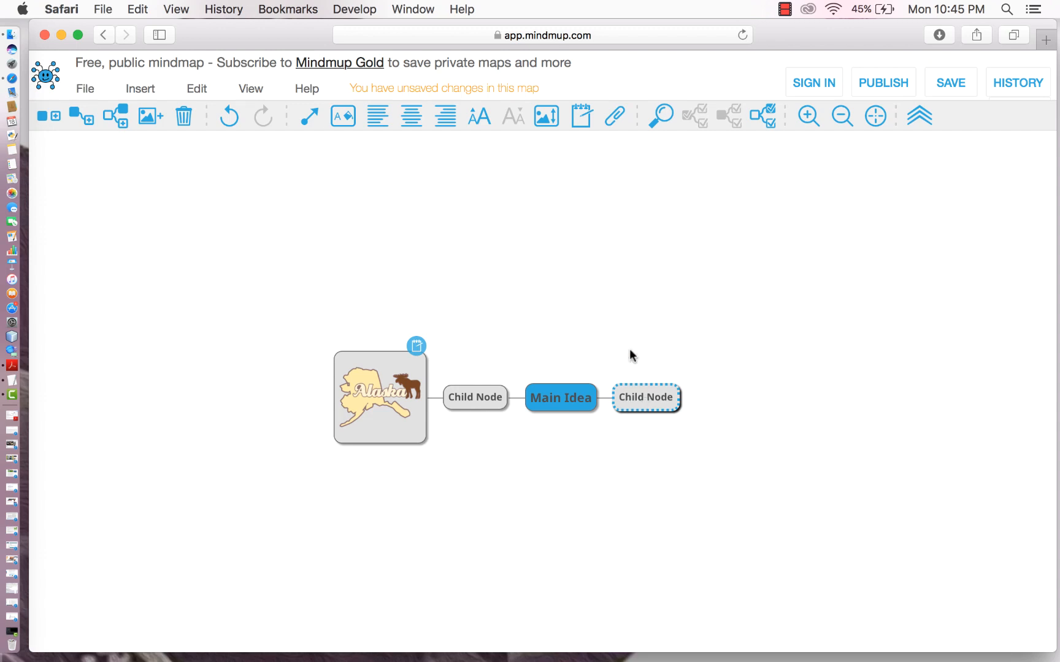
mouse_move(342, 117)
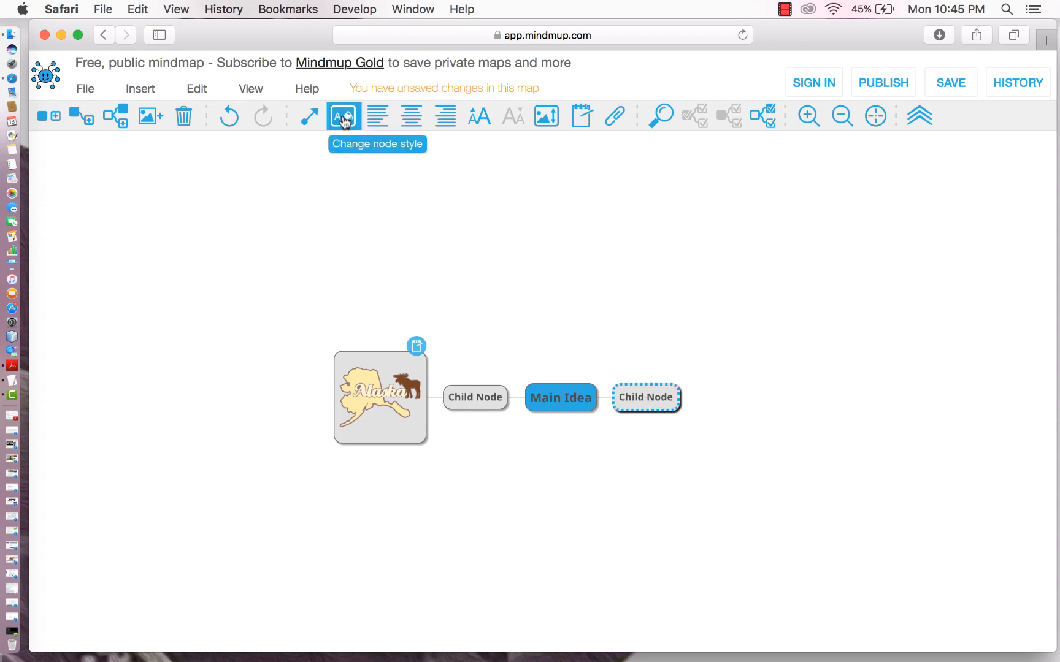
Style the right Child Node with a bright blue background and dark maroon text.
left_click(344, 117)
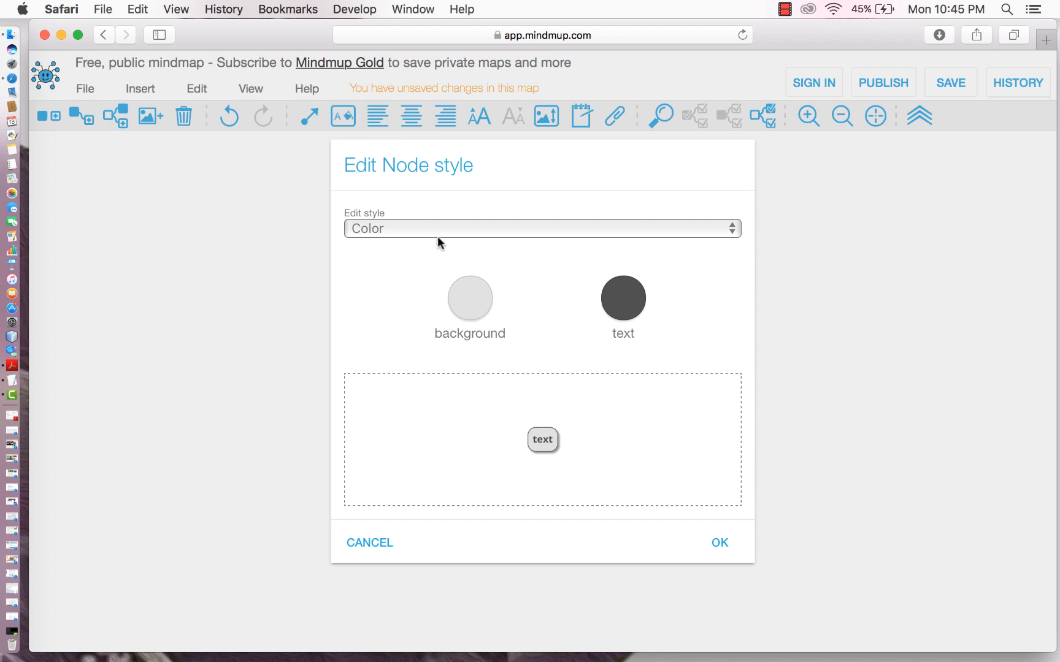
left_click(470, 297)
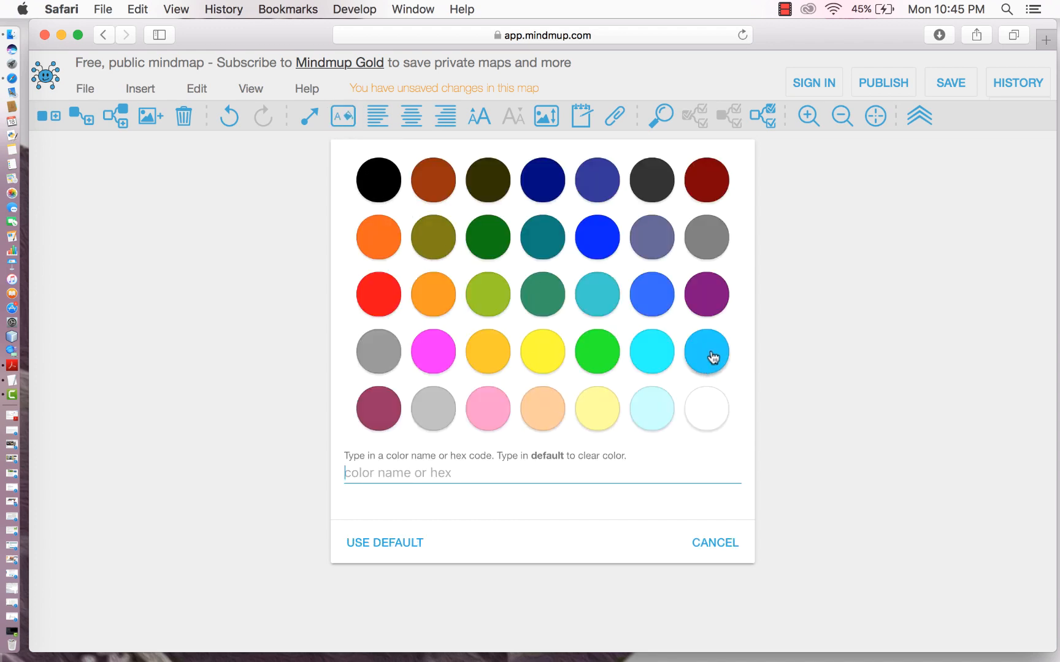
left_click(707, 353)
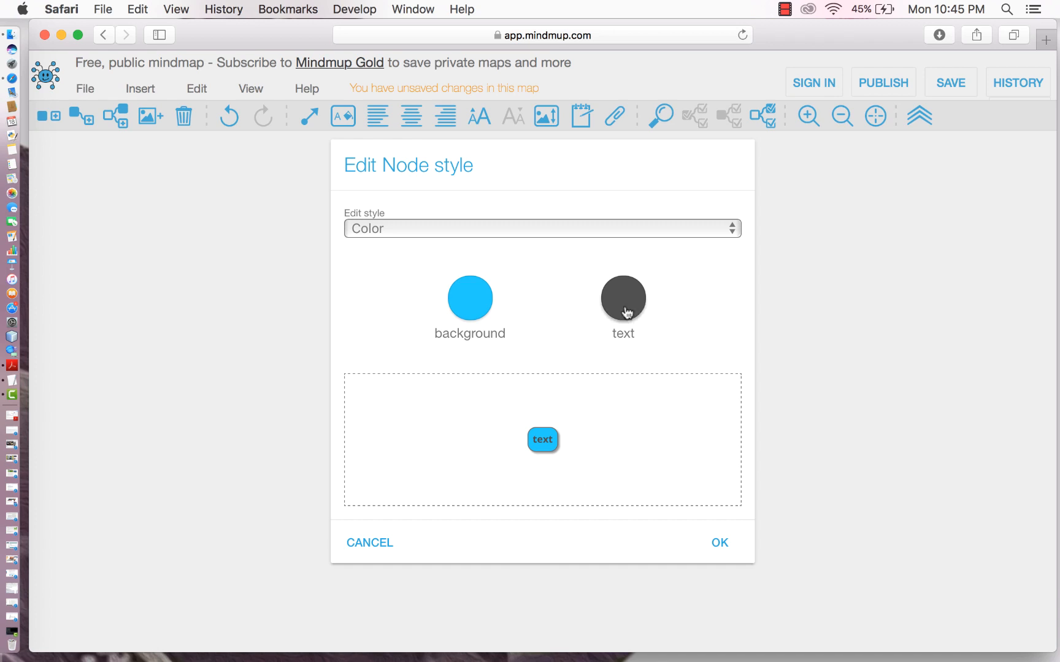
left_click(623, 299)
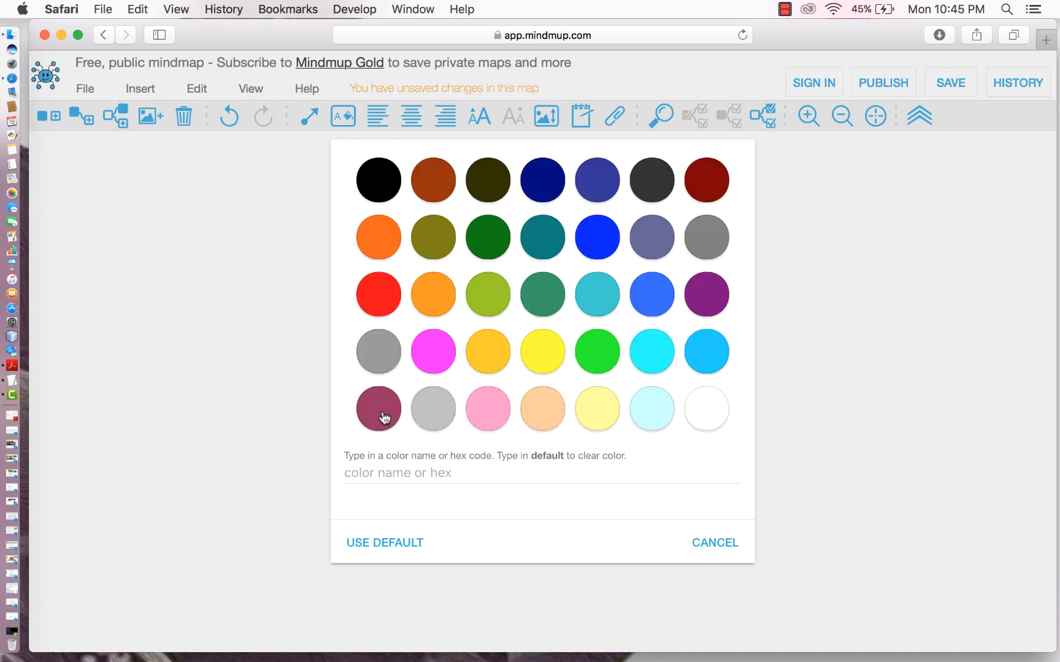
left_click(379, 408)
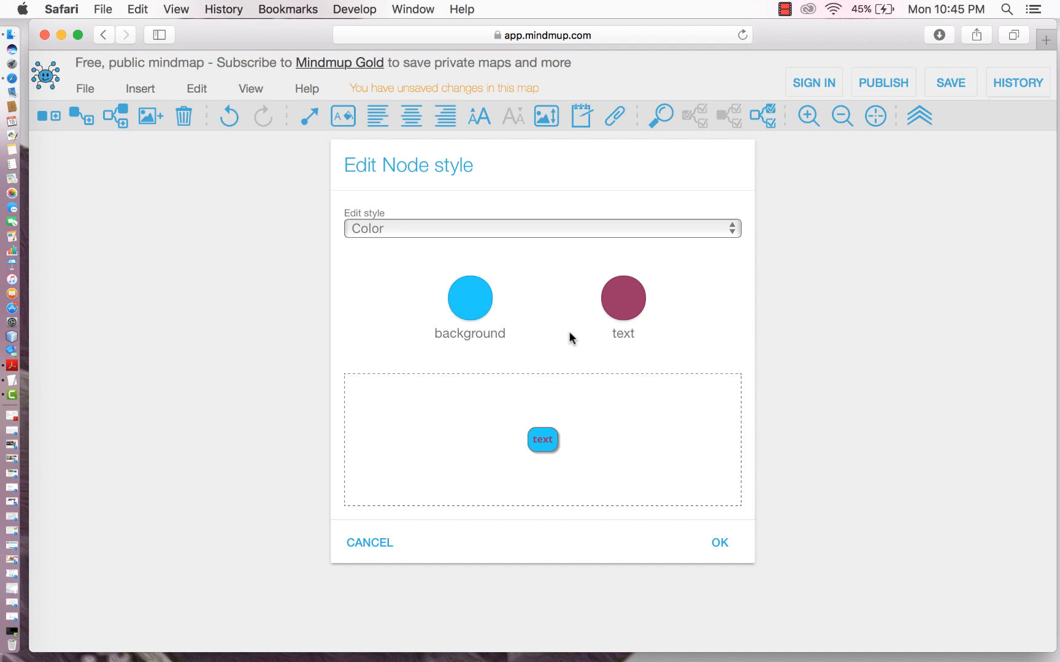
mouse_move(736, 515)
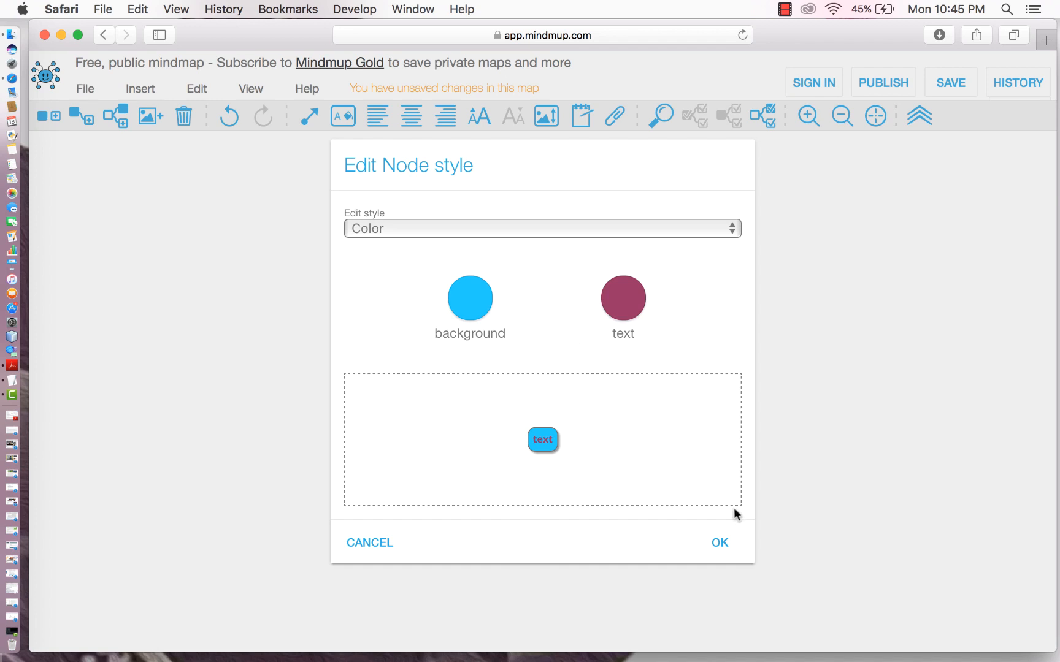
left_click(719, 544)
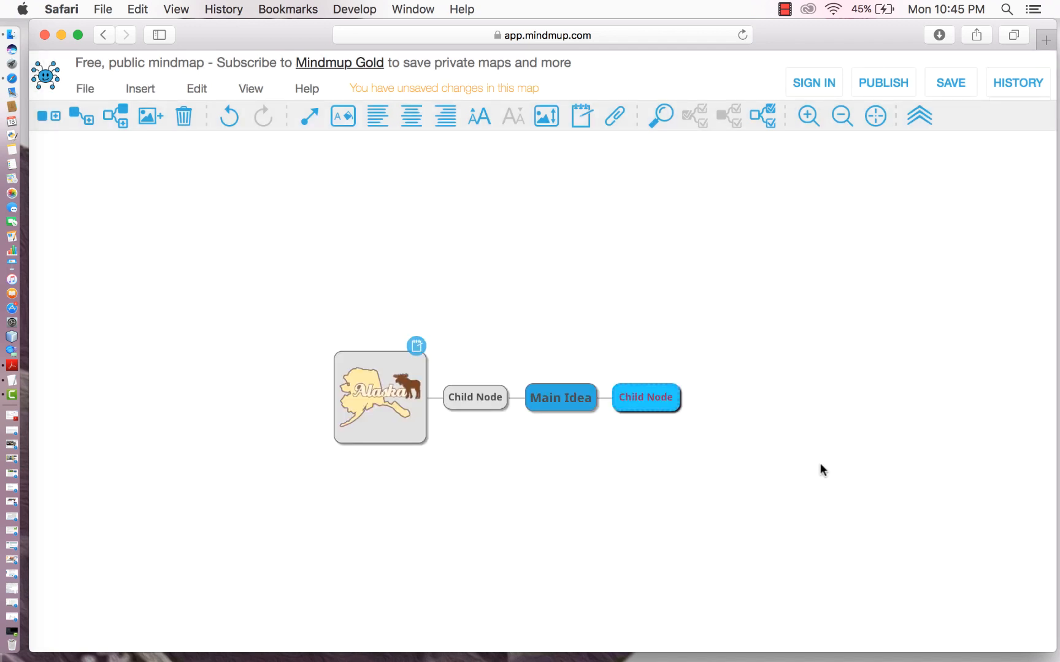
mouse_move(740, 285)
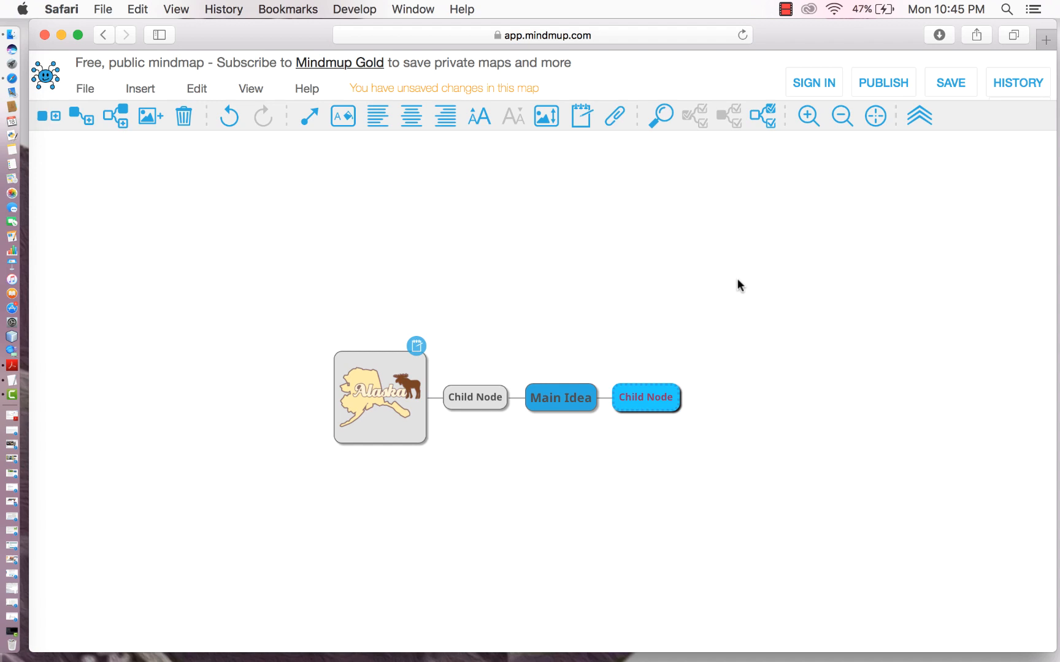
mouse_move(776, 454)
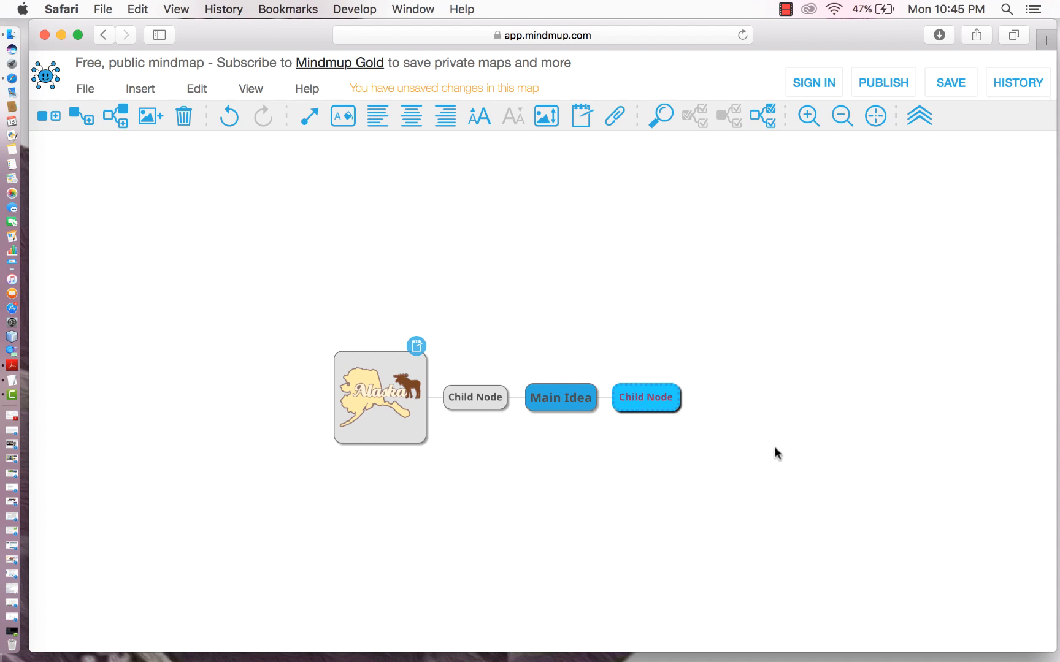
mouse_move(774, 454)
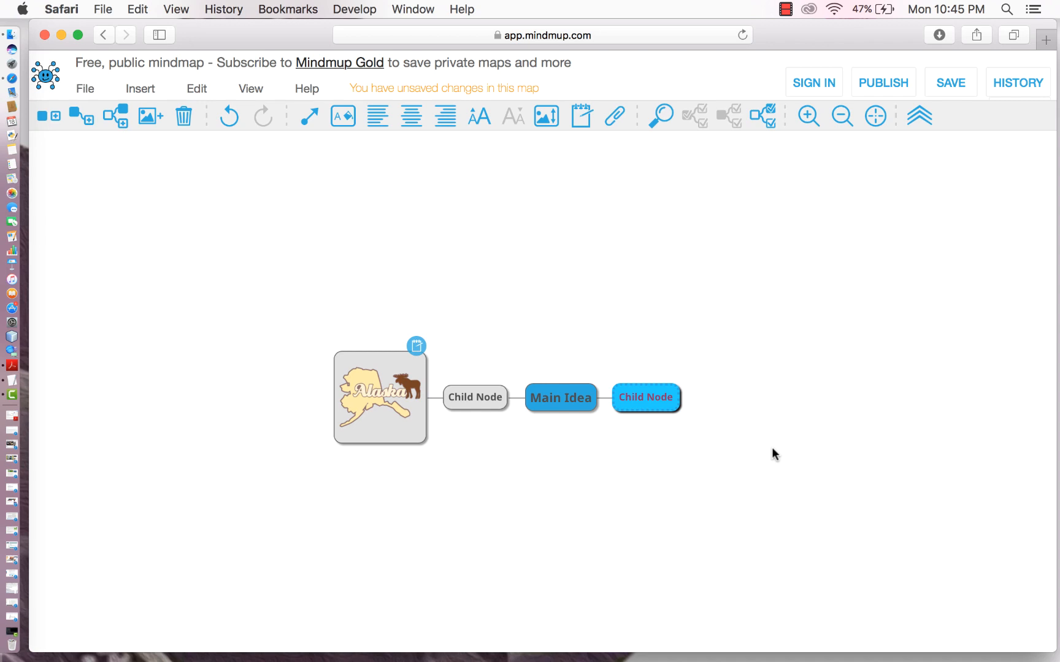
mouse_move(905, 290)
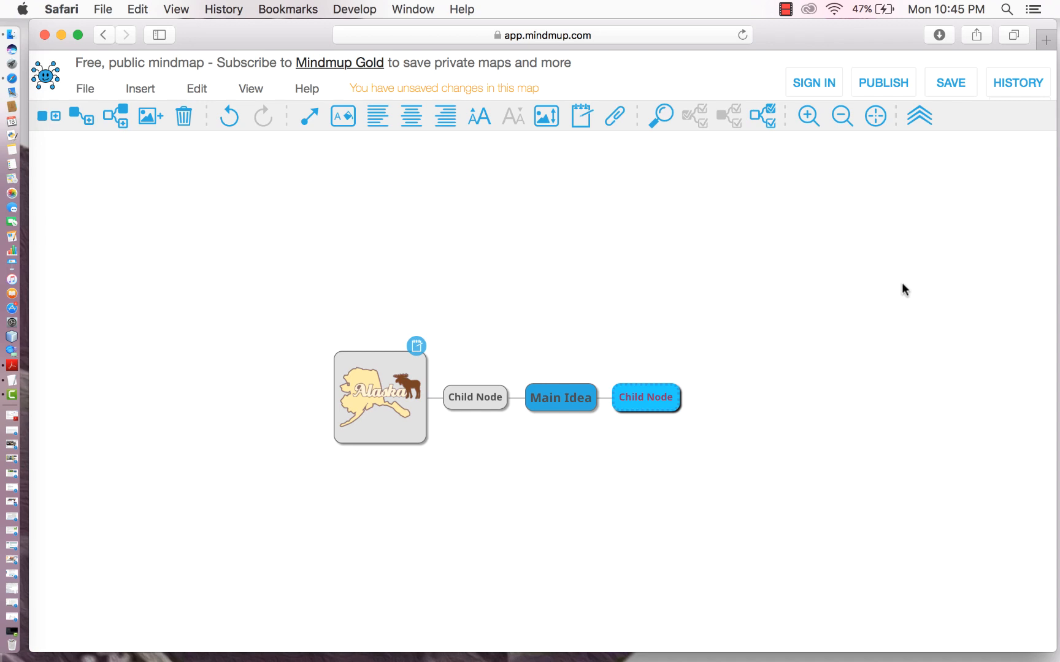
mouse_move(874, 89)
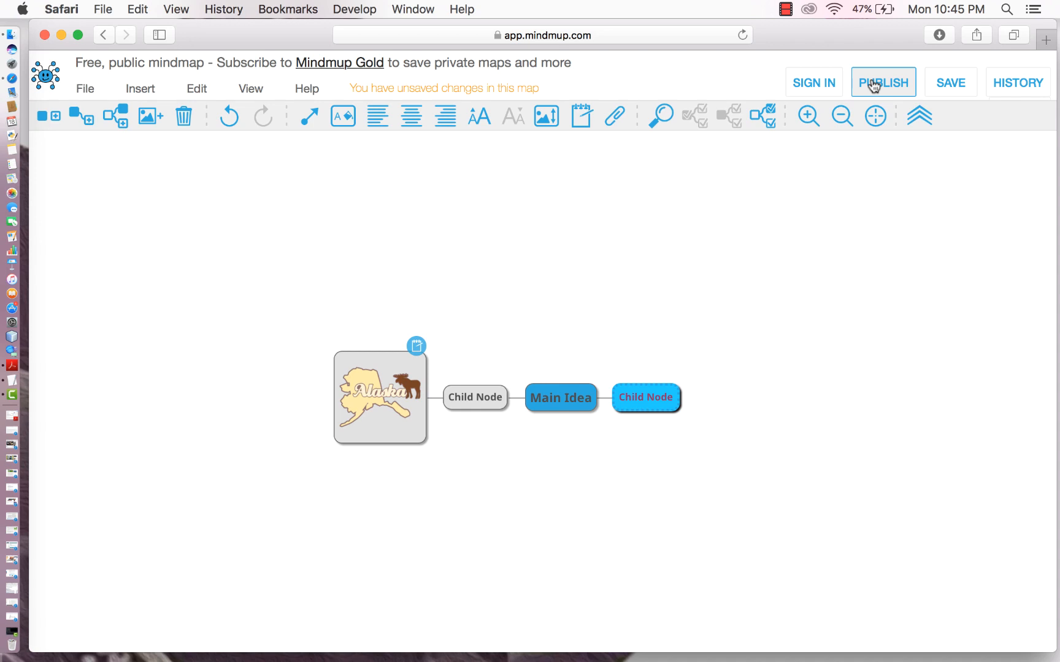
Publish to MindMup Atlas for 6 months with title and description 'Example'.
left_click(883, 83)
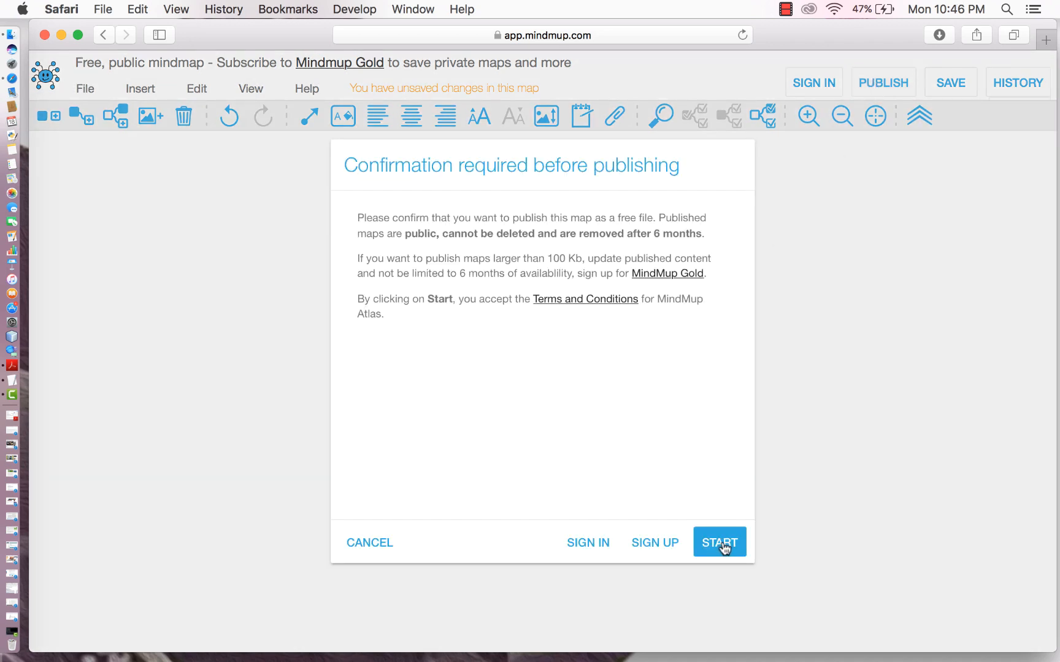
left_click(719, 542)
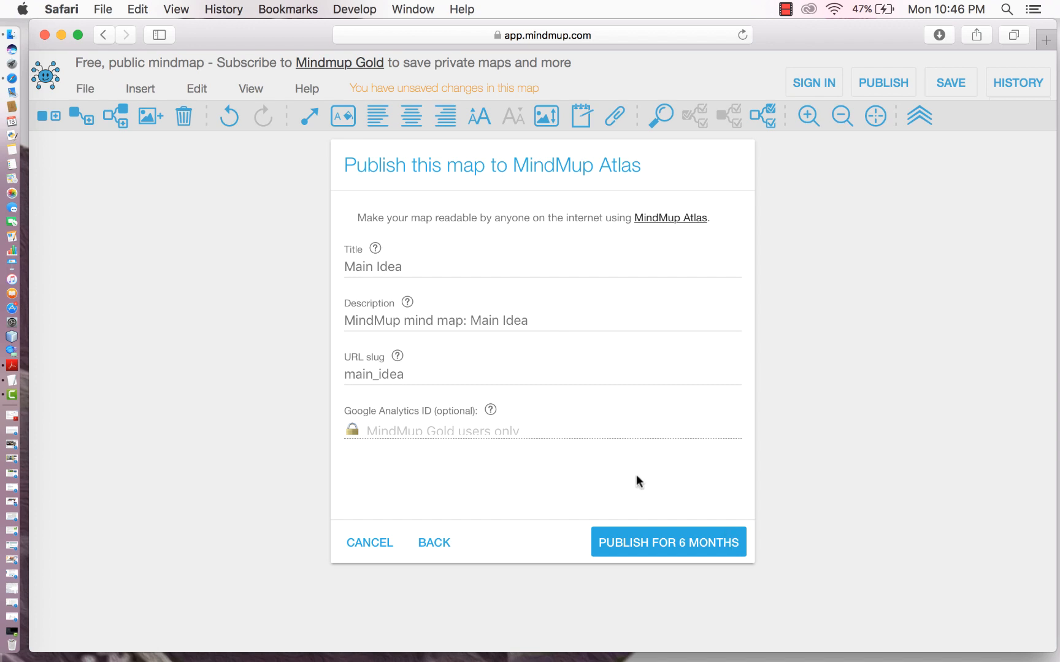
mouse_move(472, 244)
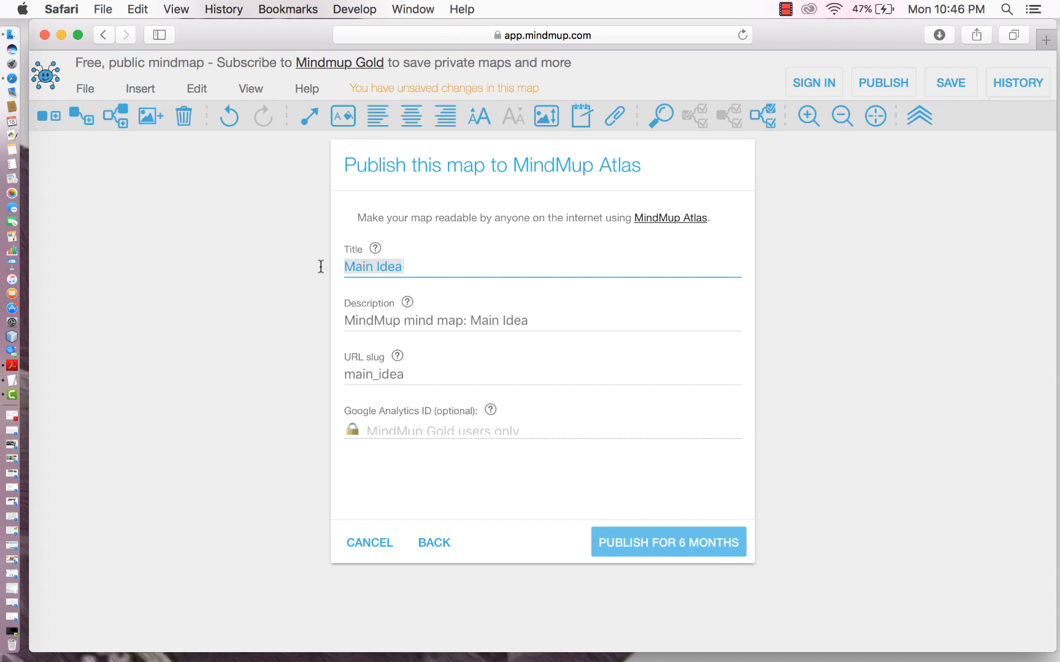
type("Example")
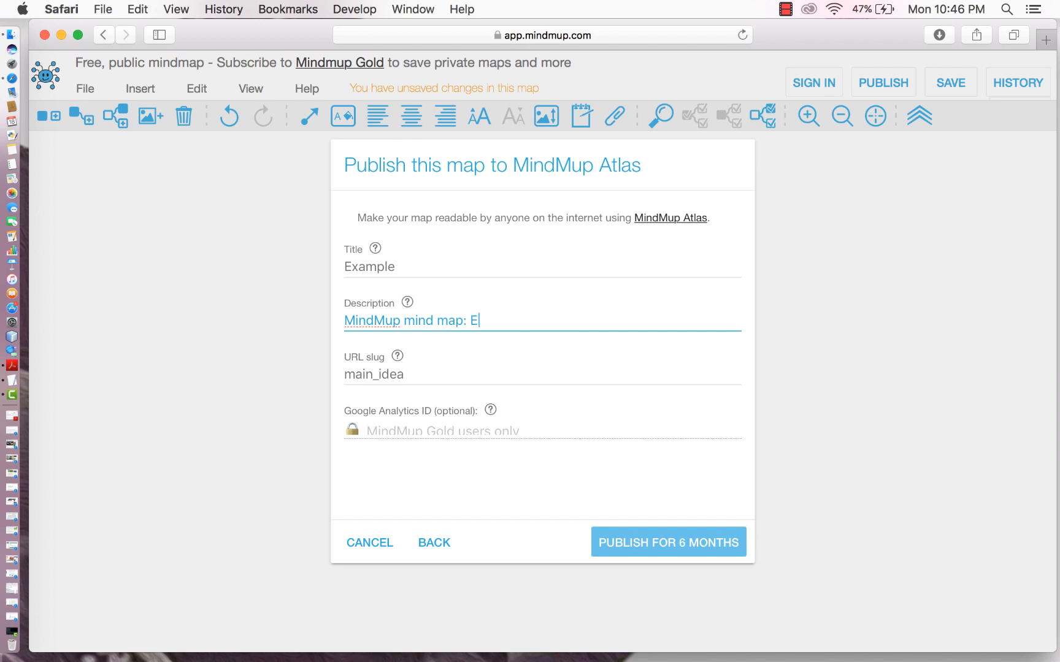
type("xample")
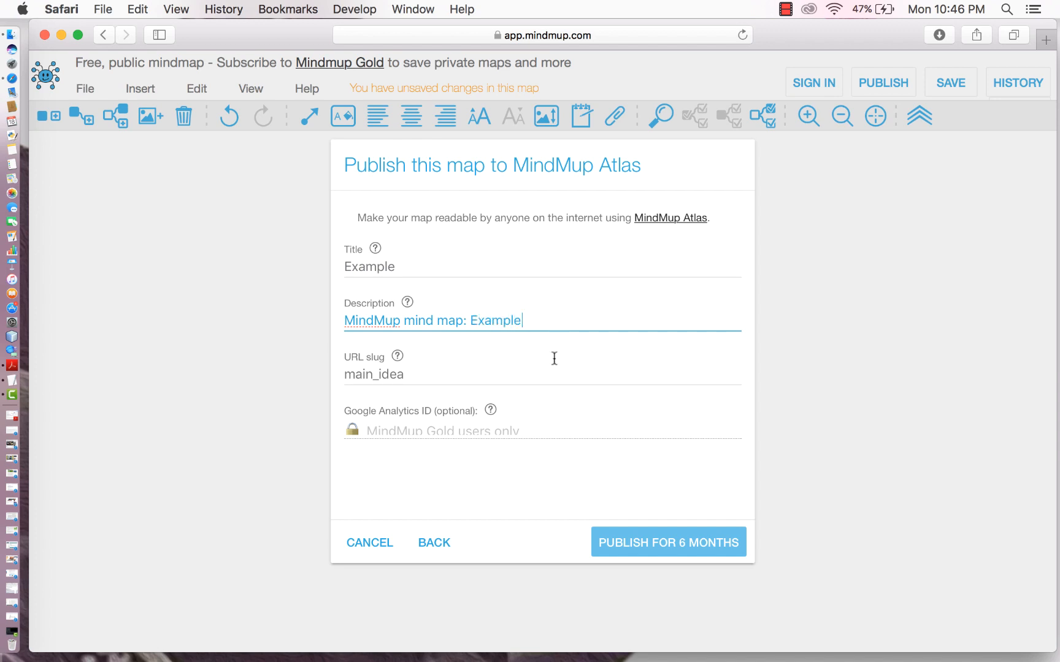
left_click(669, 542)
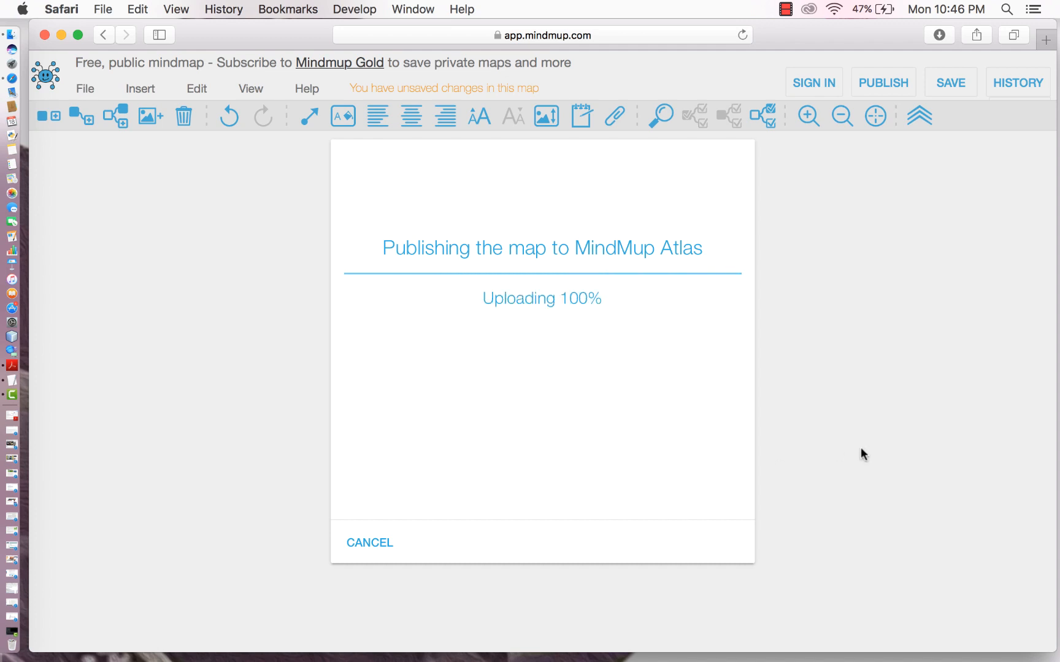
mouse_move(854, 439)
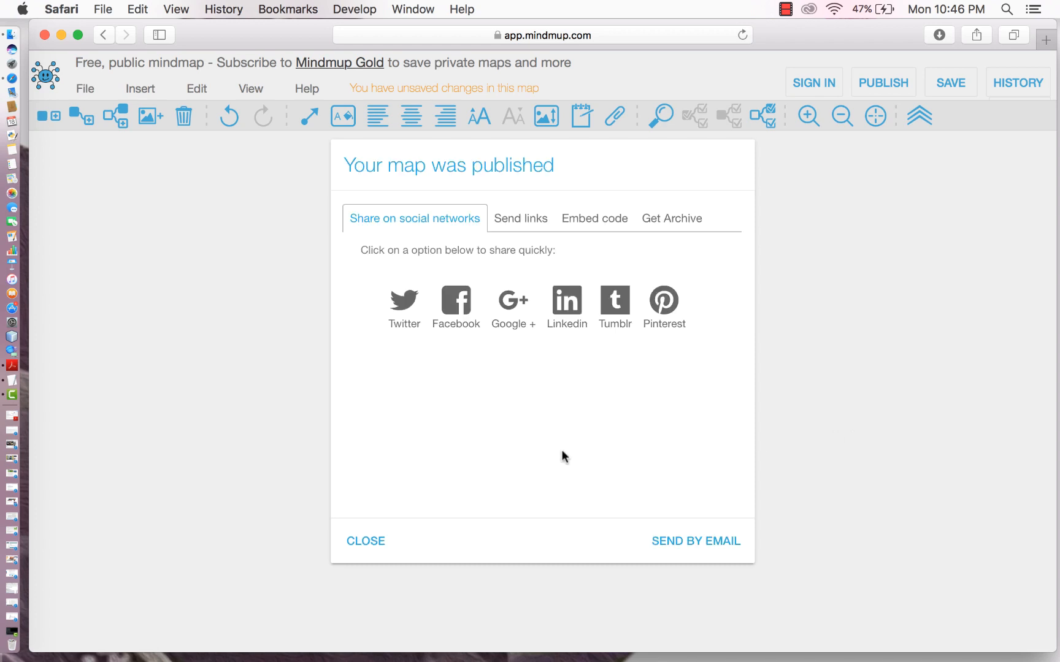
Review the Send links, Embed code and Get Archive tabs, then return to Send links.
left_click(520, 218)
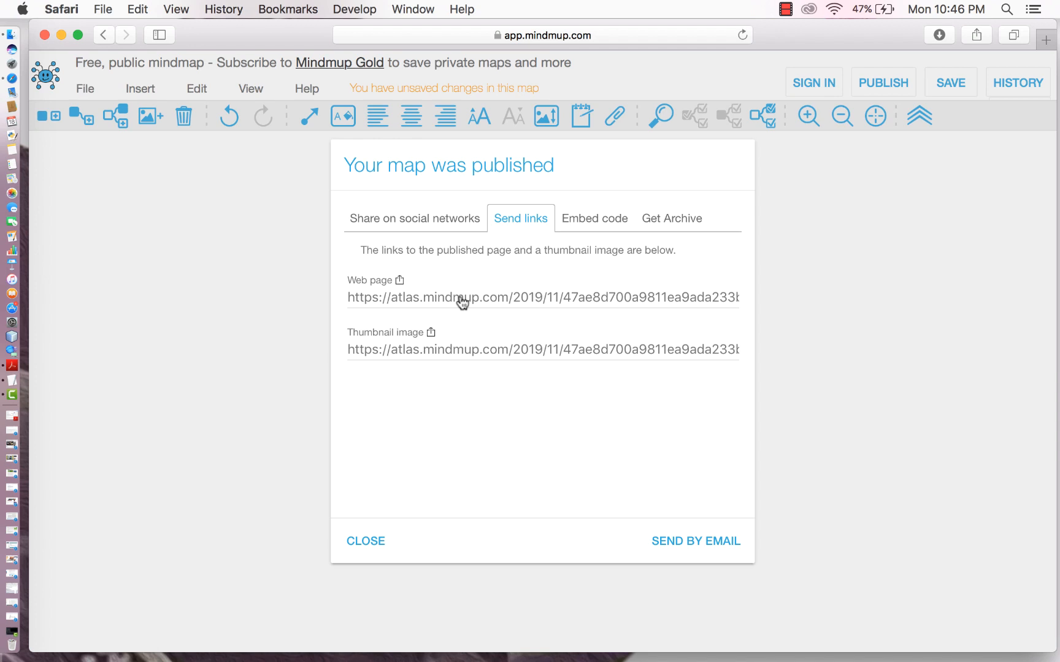
mouse_move(406, 364)
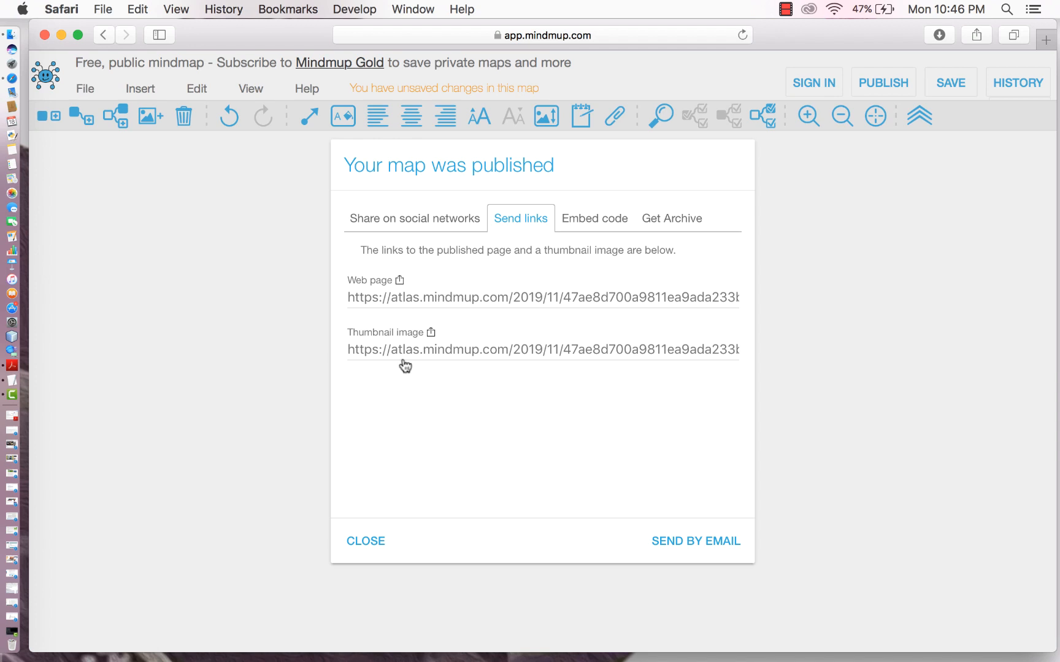
left_click(595, 218)
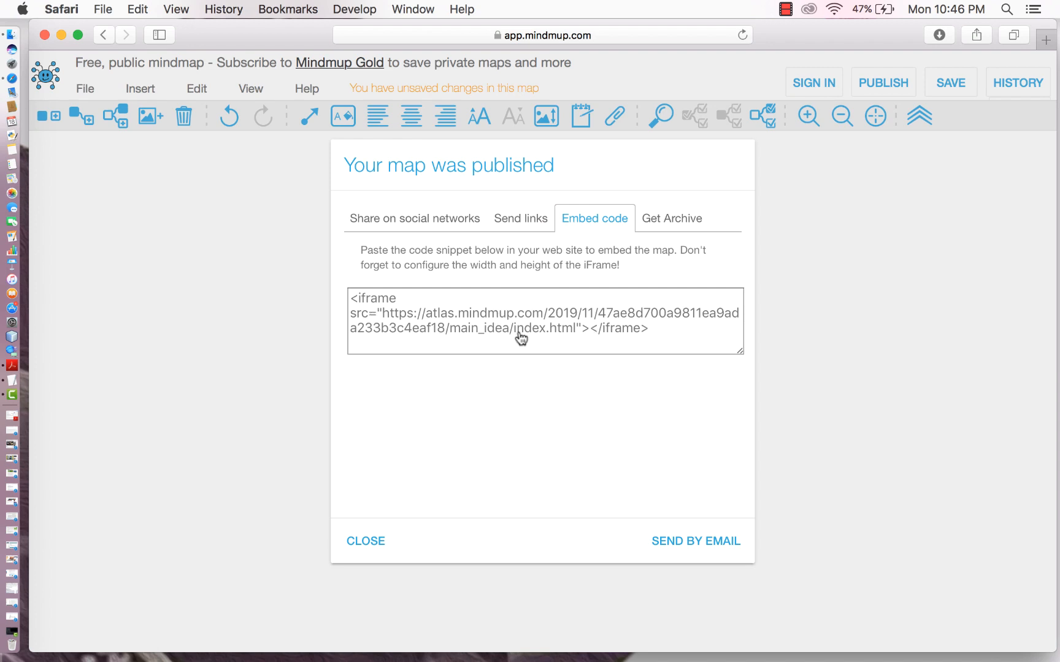
left_click(672, 218)
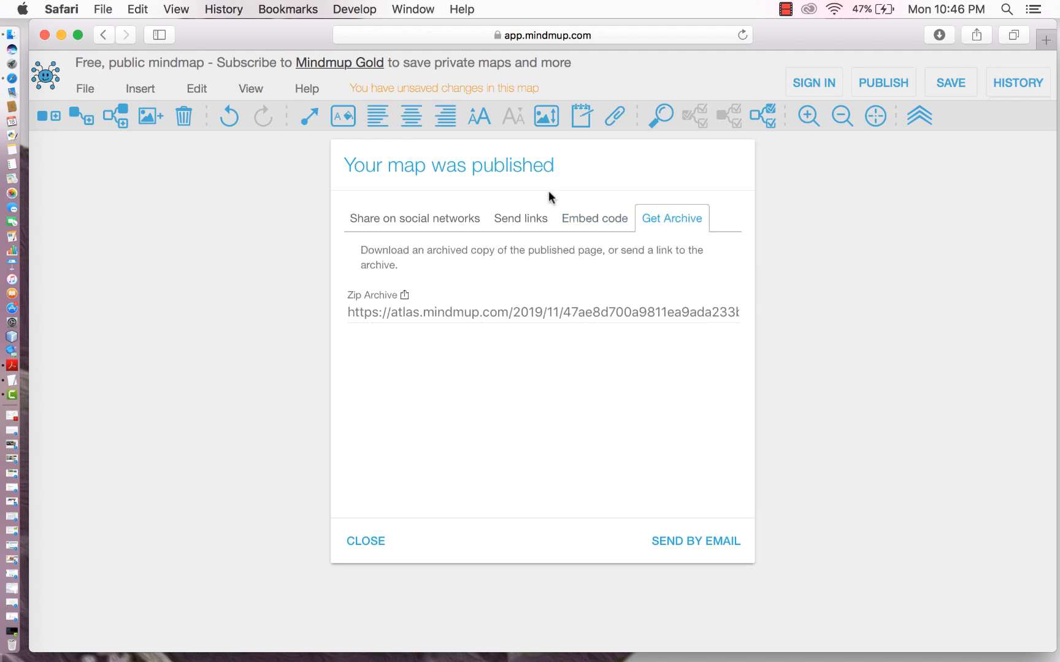
left_click(520, 218)
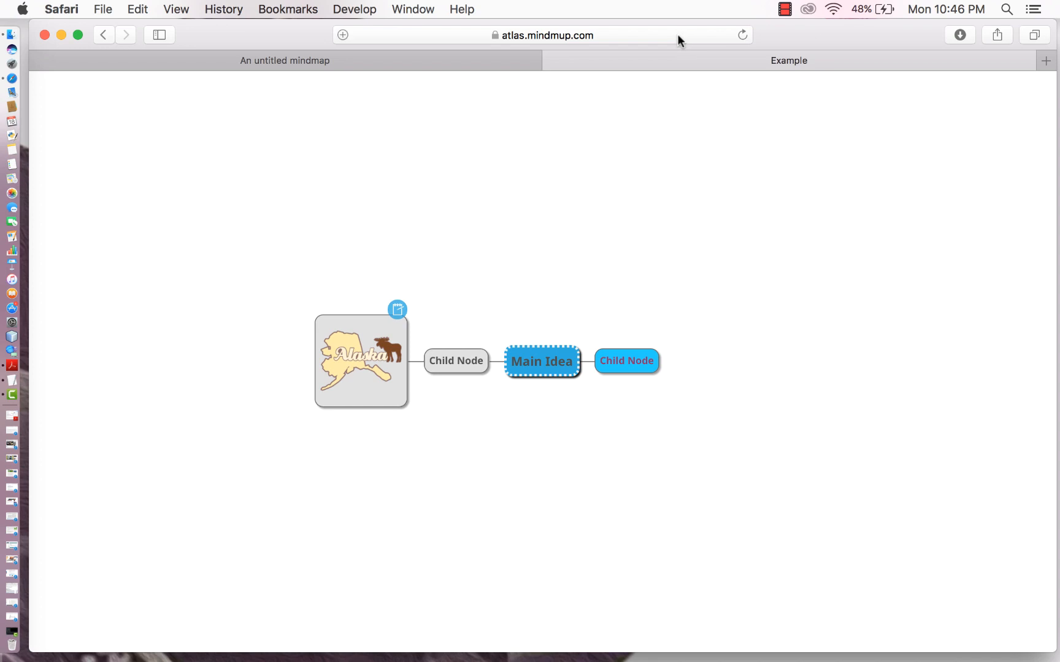
mouse_move(376, 47)
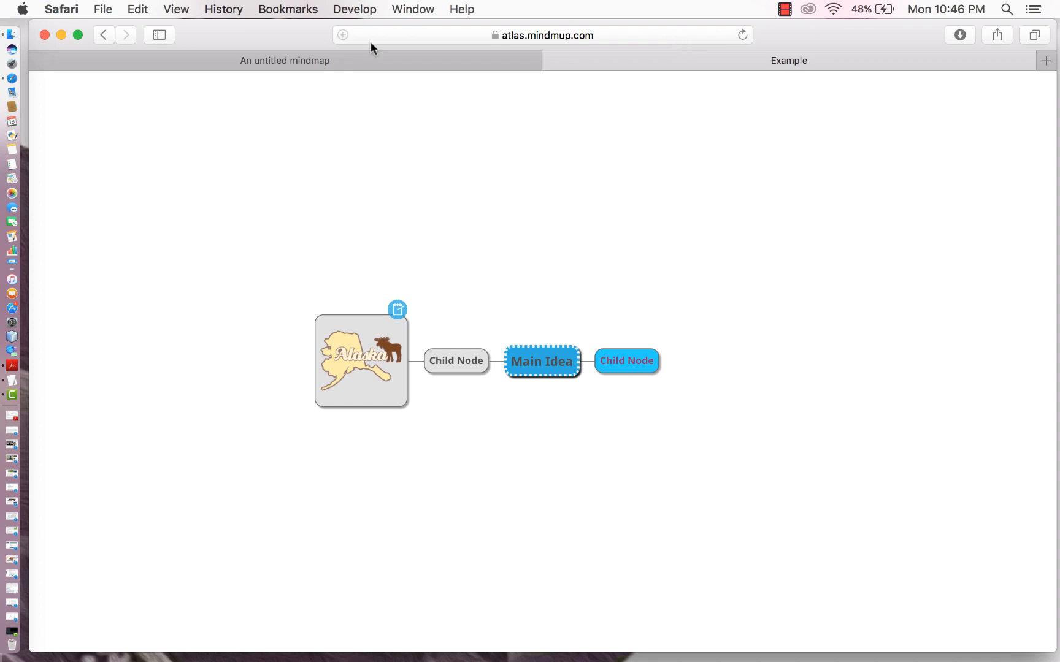
View the published Example map on atlas.mindmup.com with the Alaska image, Main Idea and blue child node.
left_click(542, 34)
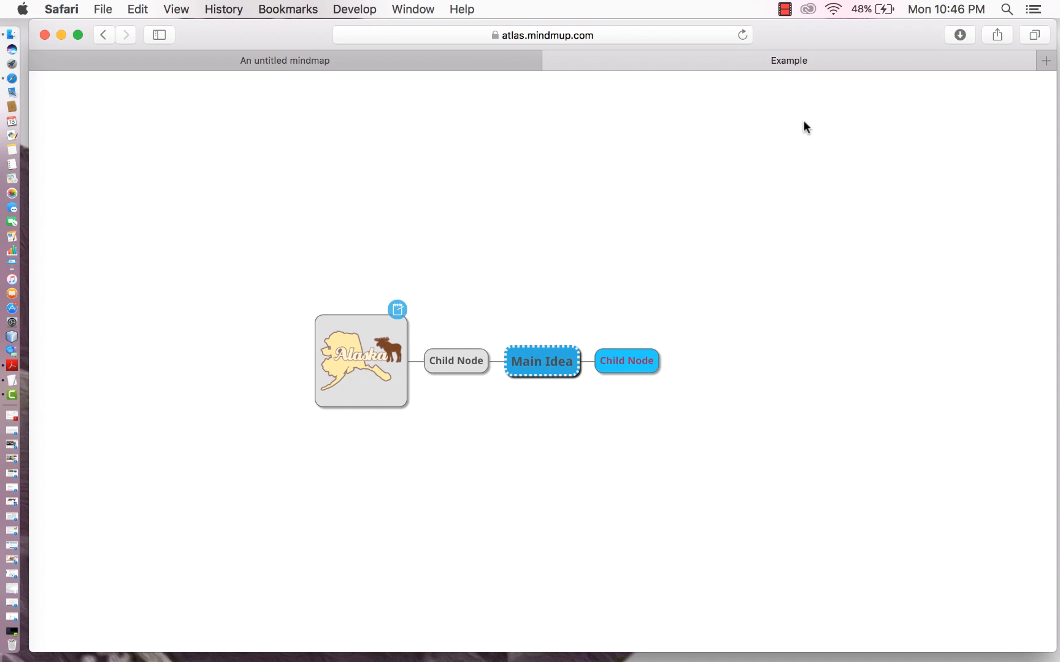
mouse_move(654, 167)
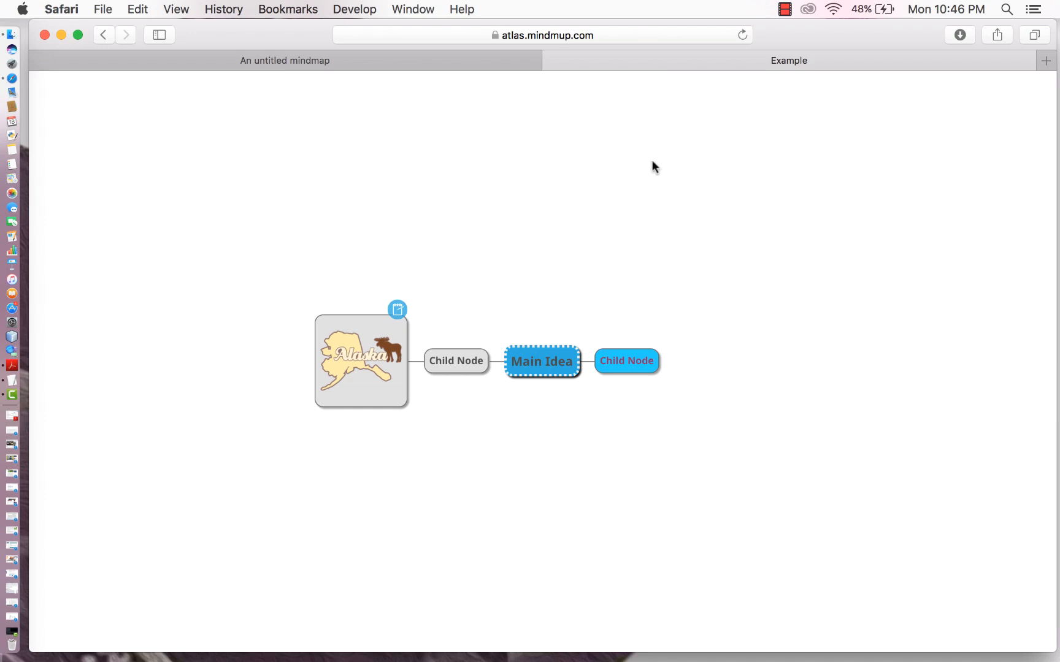
mouse_move(363, 112)
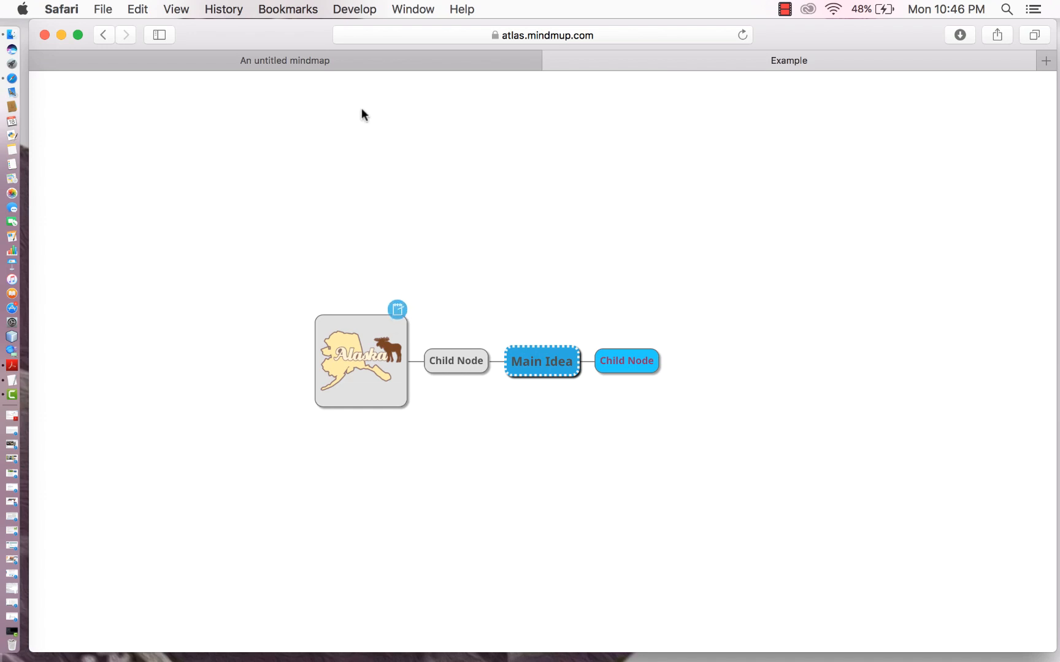